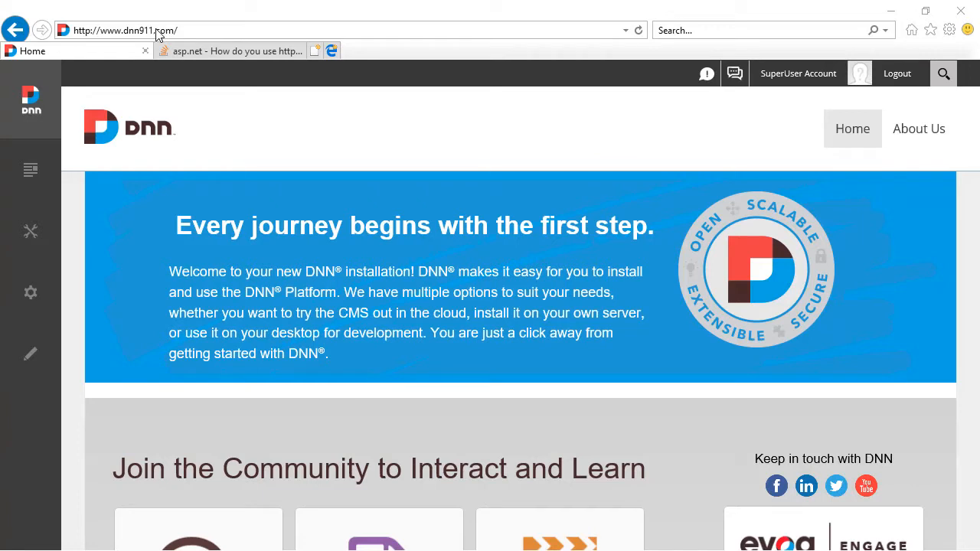
Step: Check the Home and About Us page addresses for http versus https
{"action": "left_click", "coordinate": [125, 30]}
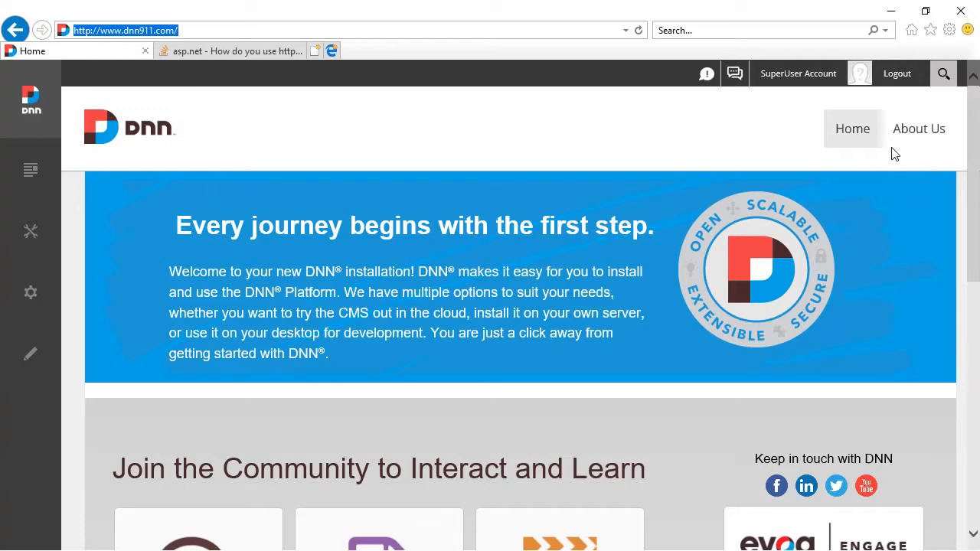
{"action": "left_click", "coordinate": [918, 128]}
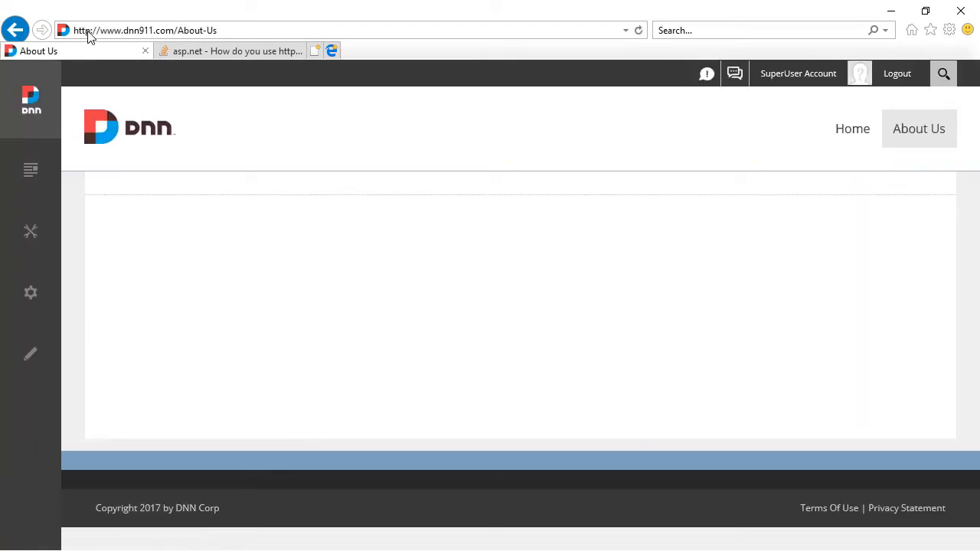
{"action": "left_click", "coordinate": [145, 30]}
{"action": "type", "text": "s"}
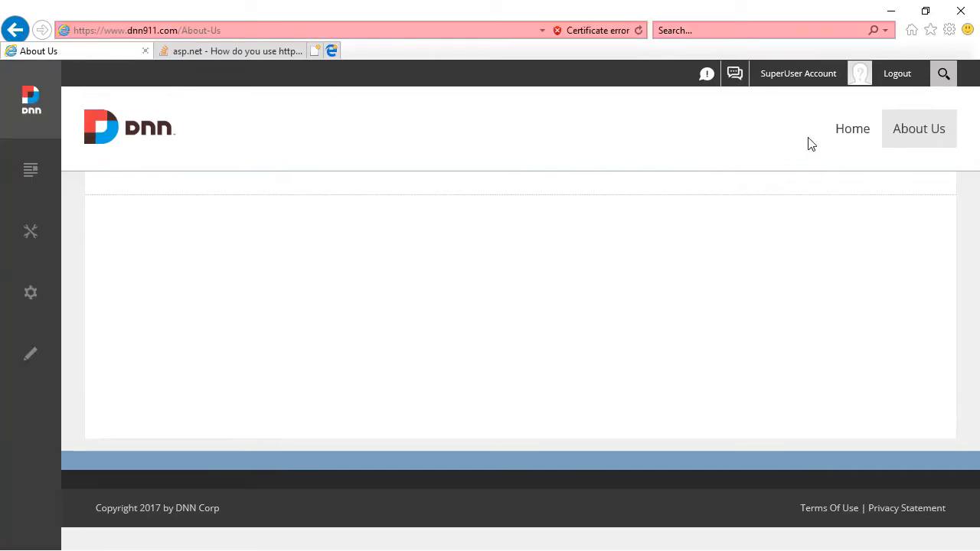
{"action": "left_click", "coordinate": [852, 129]}
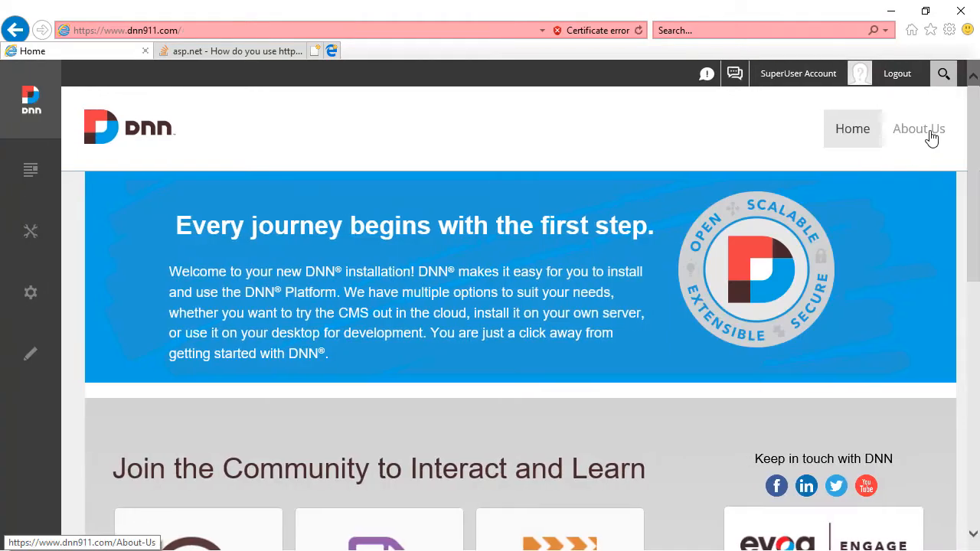
{"action": "left_click", "coordinate": [919, 128]}
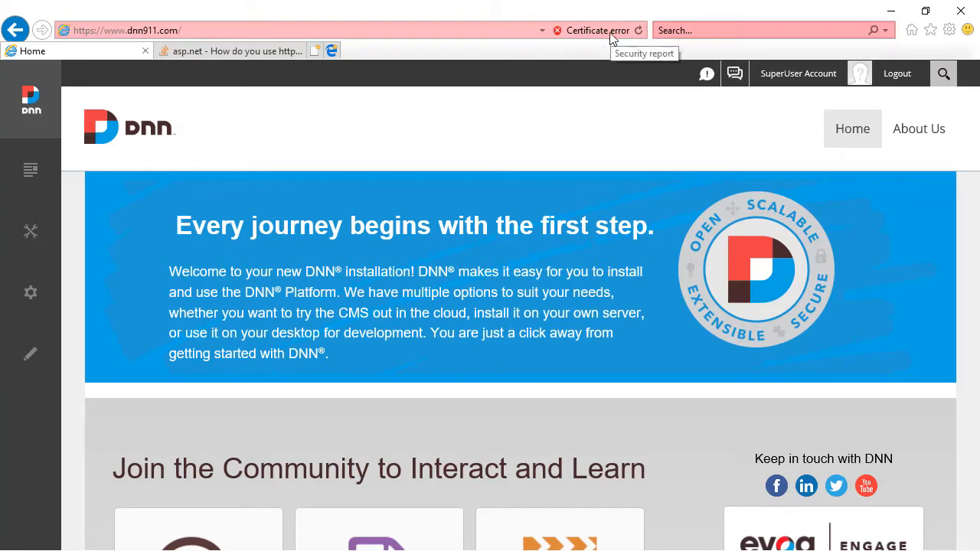
{"action": "mouse_move", "coordinate": [490, 36]}
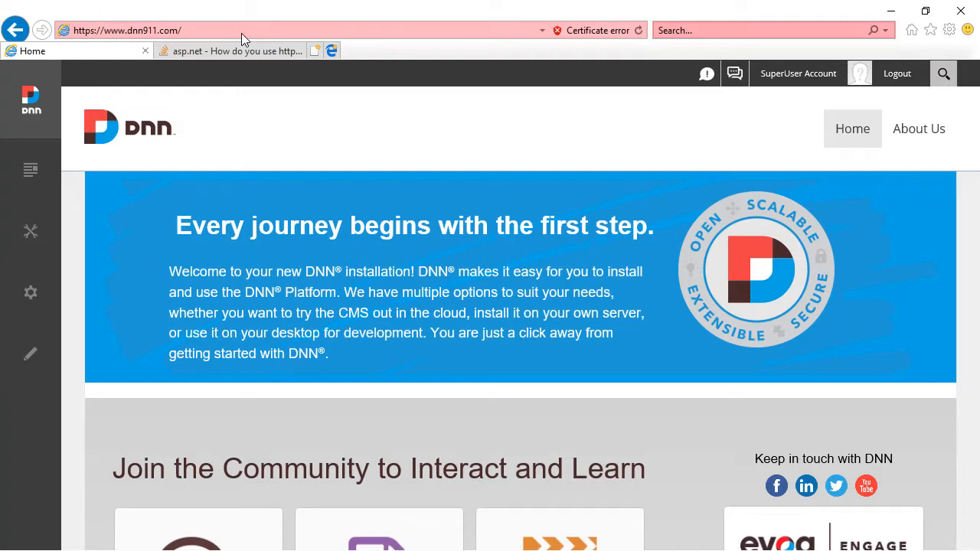
{"action": "left_click", "coordinate": [126, 30]}
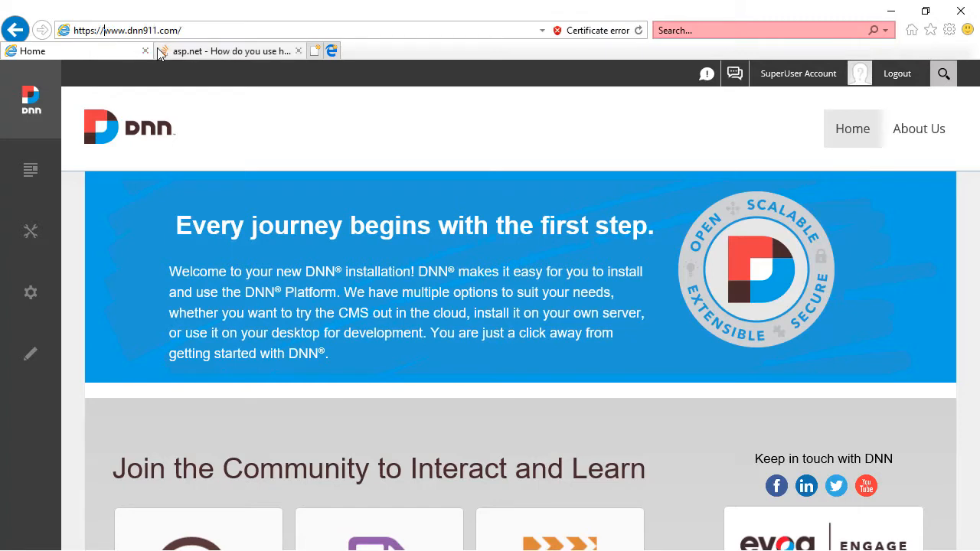
{"action": "mouse_move", "coordinate": [229, 50]}
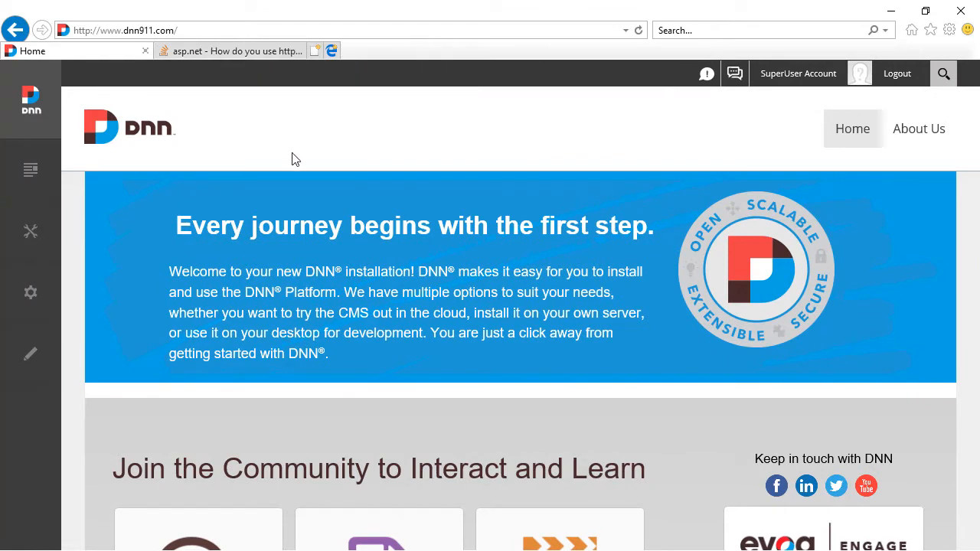
{"action": "mouse_move", "coordinate": [312, 150]}
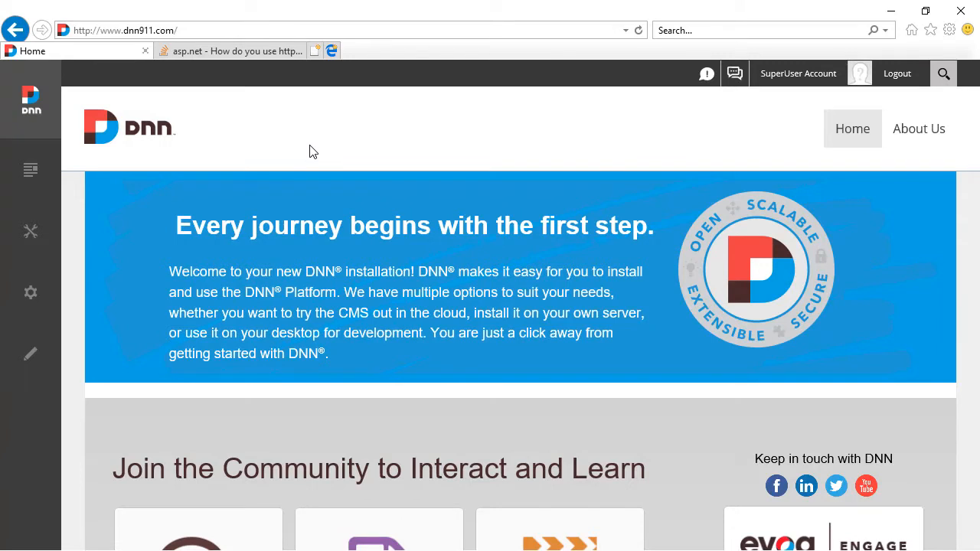
{"action": "mouse_move", "coordinate": [161, 253]}
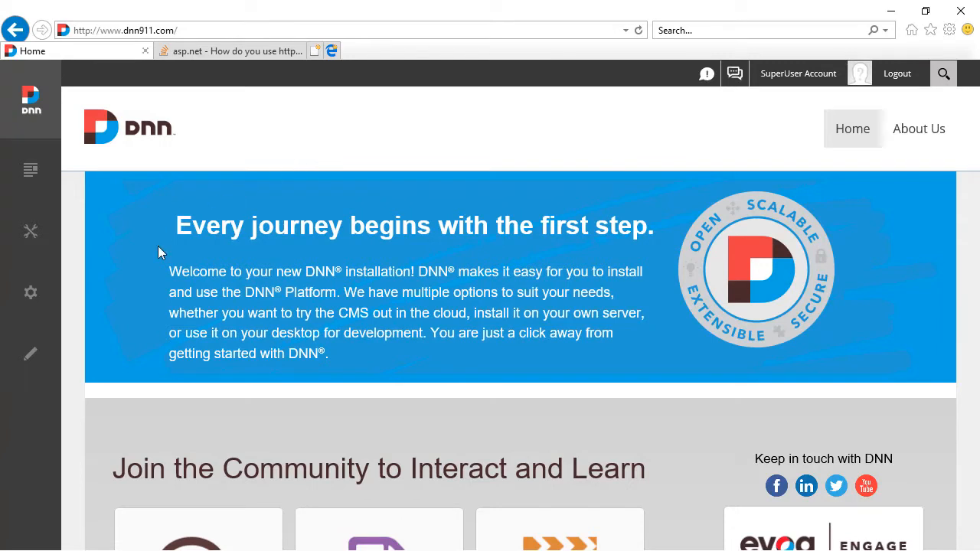
Step: Switch SSL Enabled on in the site's Security SSL Settings
{"action": "left_click", "coordinate": [31, 292]}
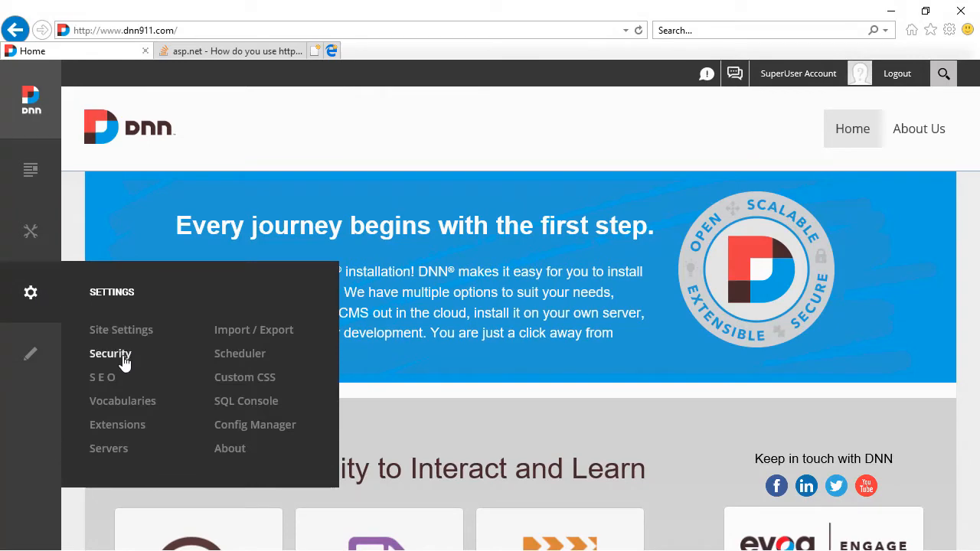
{"action": "left_click", "coordinate": [110, 353]}
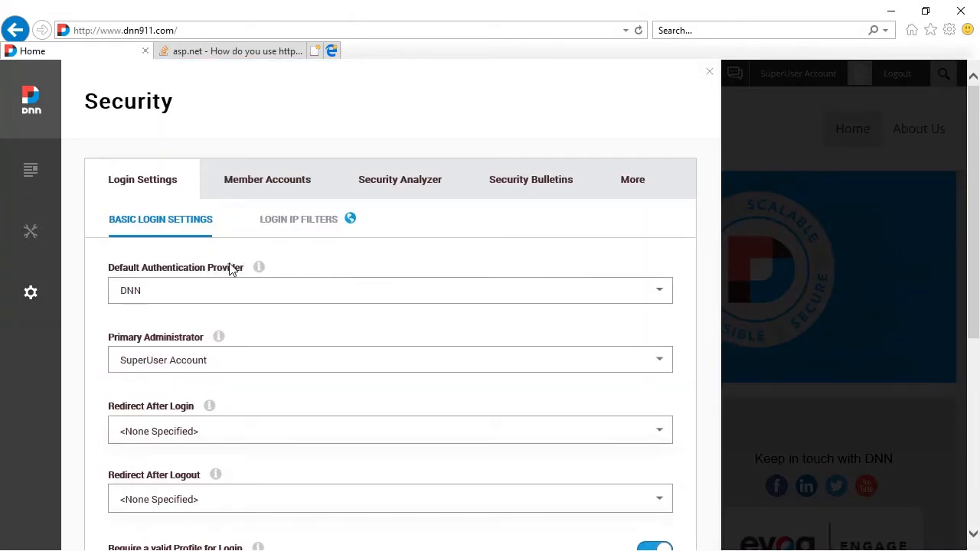
{"action": "left_click", "coordinate": [633, 179]}
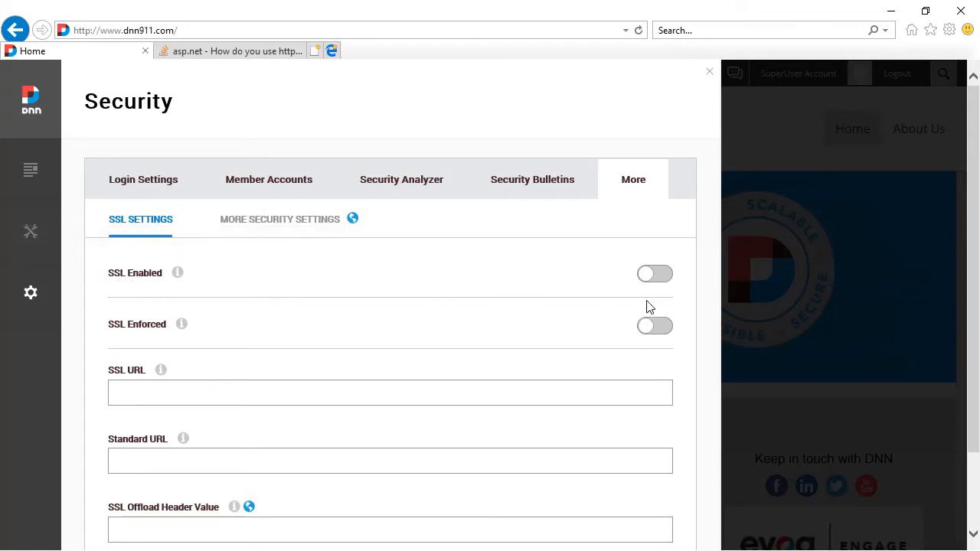
{"action": "left_click", "coordinate": [655, 274]}
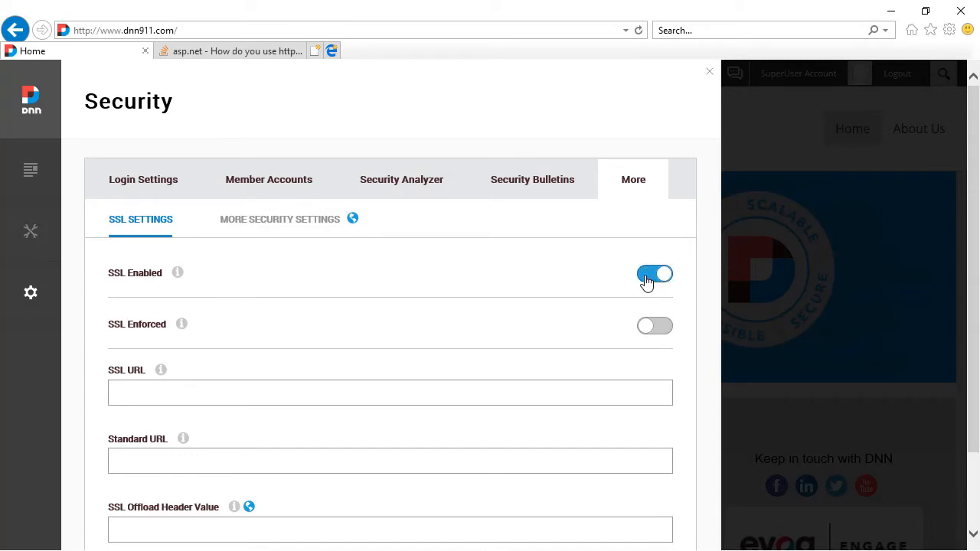
{"action": "mouse_move", "coordinate": [637, 284]}
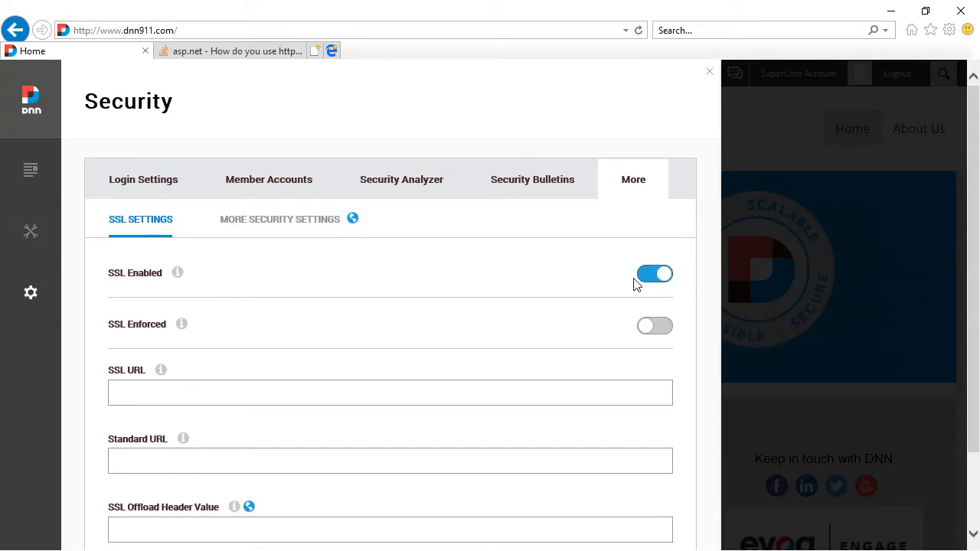
{"action": "scroll", "scroll_direction": "down", "scroll_amount": 3}
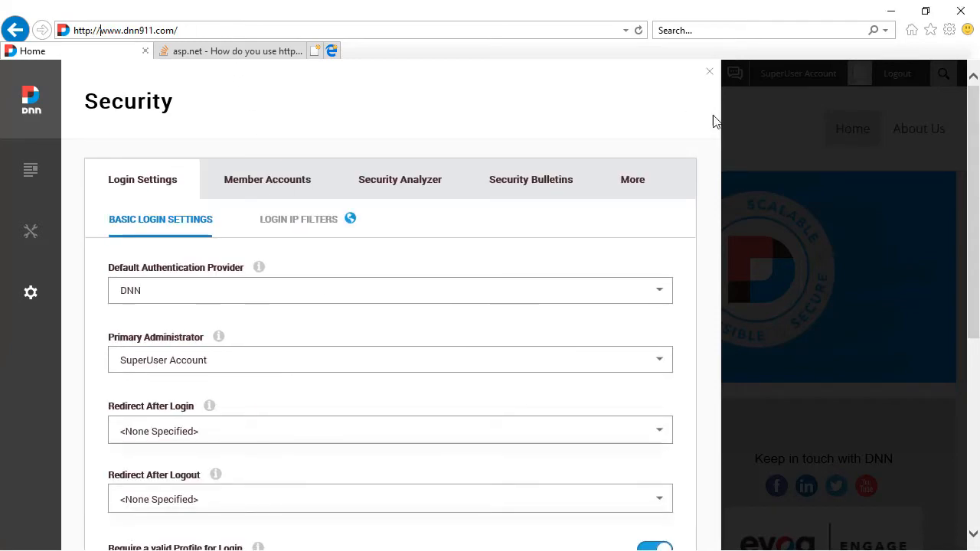
Step: Switch Secure Connection on in the Home page's Advanced > More settings
{"action": "left_click", "coordinate": [708, 71]}
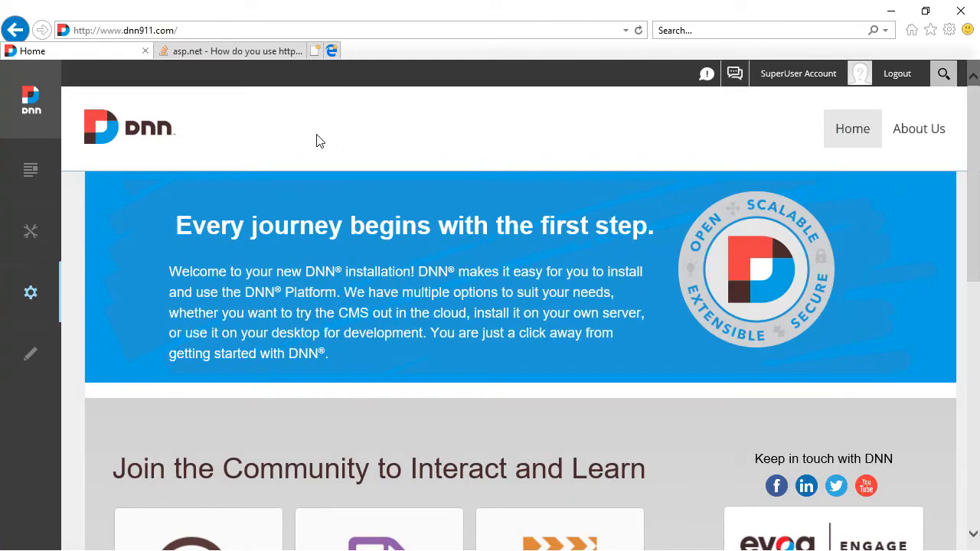
{"action": "mouse_move", "coordinate": [276, 126]}
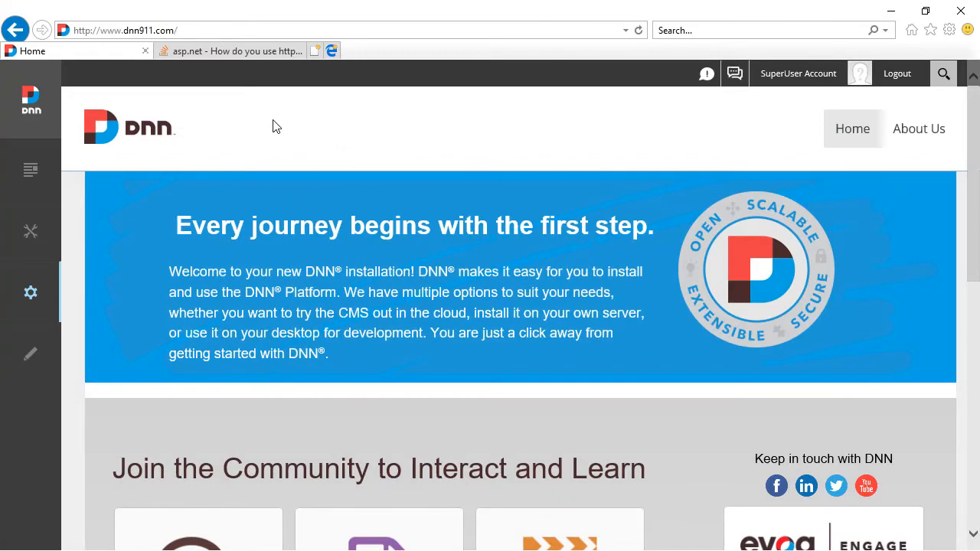
{"action": "left_click", "coordinate": [30, 169]}
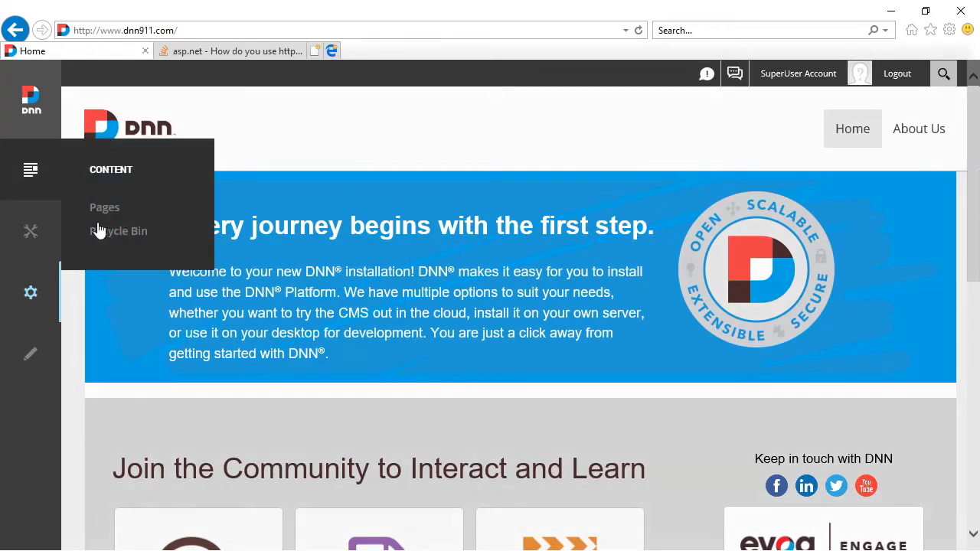
{"action": "left_click", "coordinate": [105, 207]}
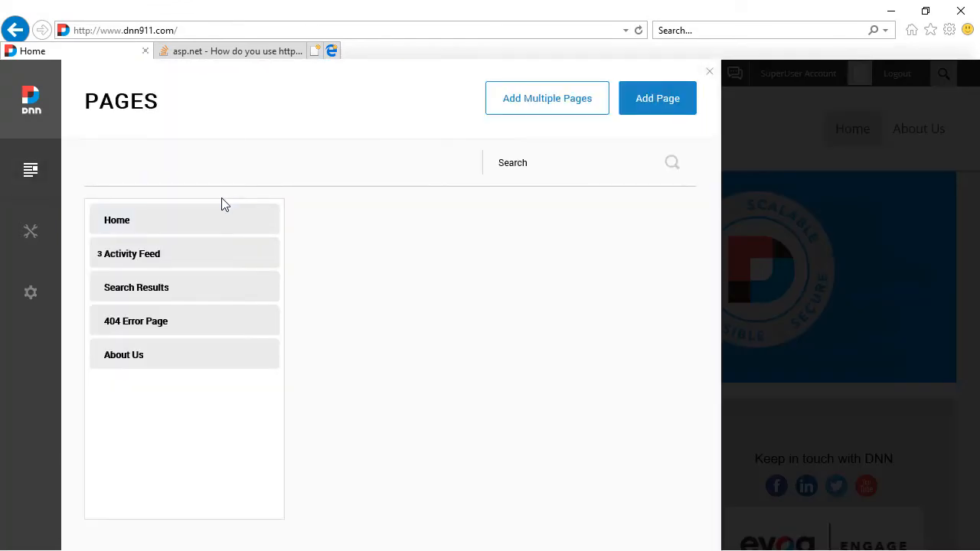
{"action": "left_click", "coordinate": [116, 220]}
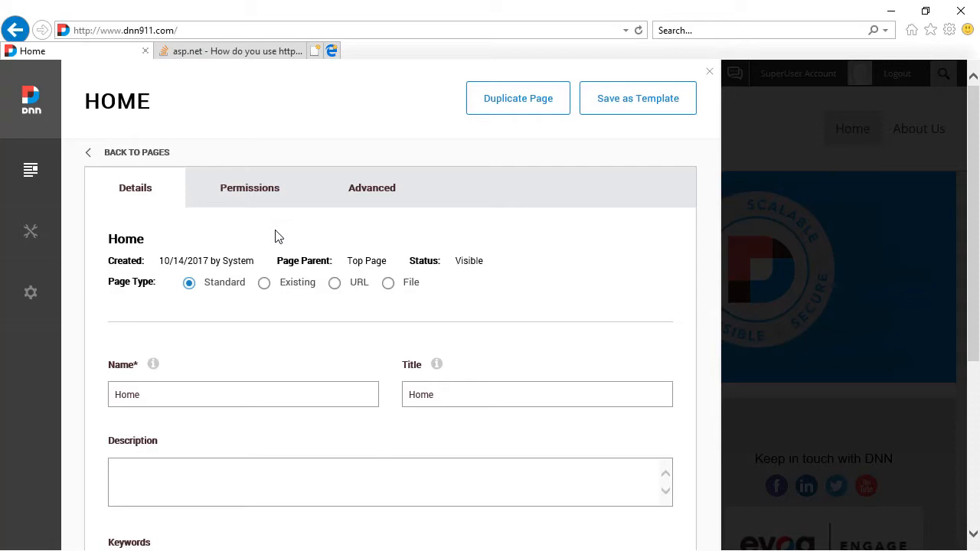
{"action": "left_click", "coordinate": [372, 187]}
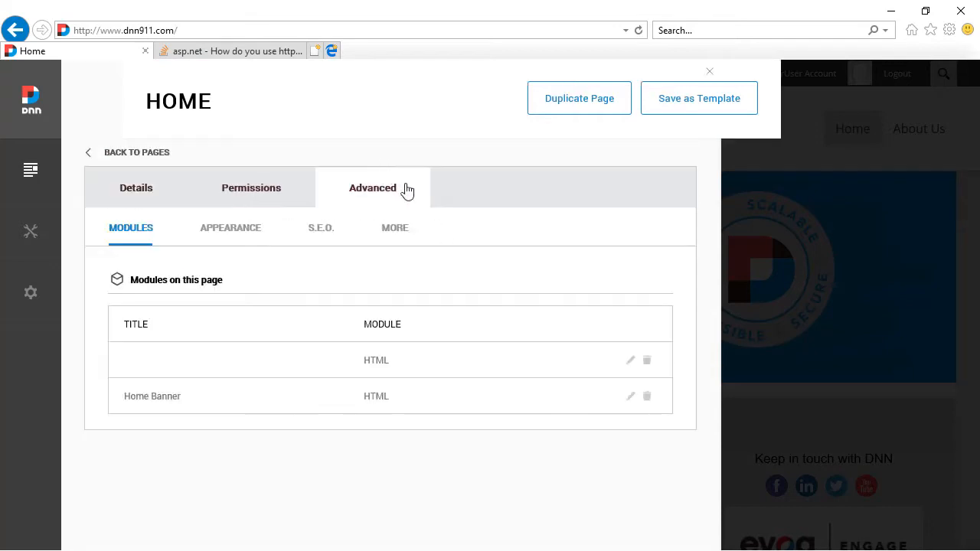
{"action": "left_click", "coordinate": [395, 227]}
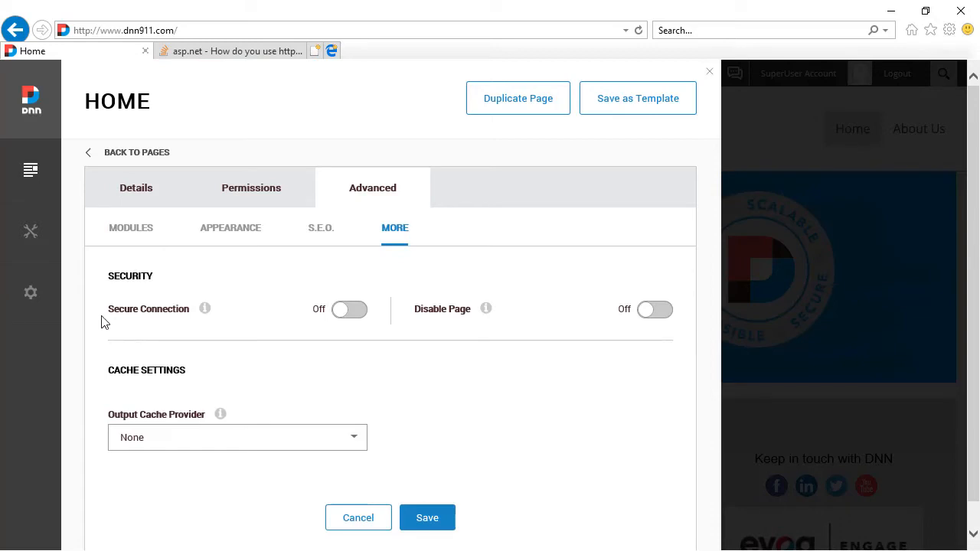
{"action": "mouse_move", "coordinate": [174, 318]}
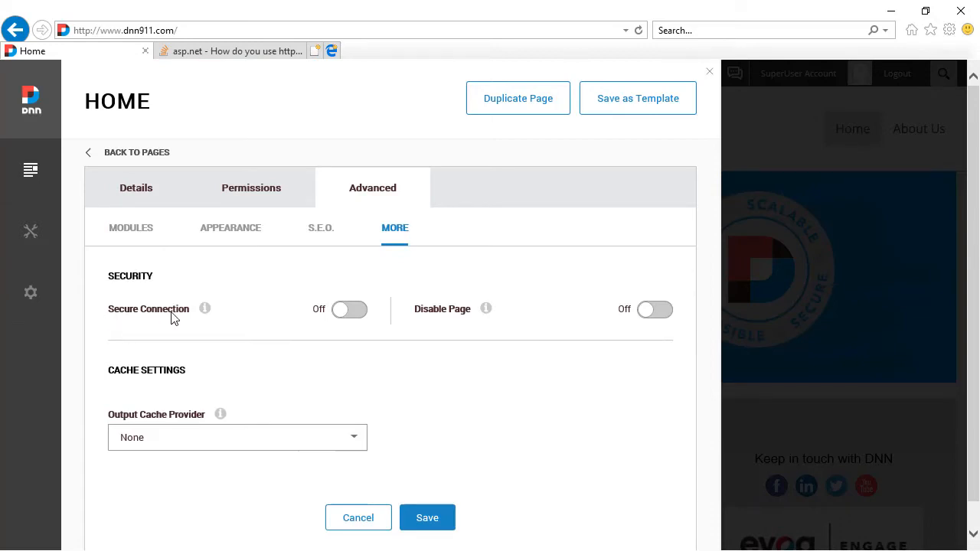
{"action": "left_click", "coordinate": [349, 309]}
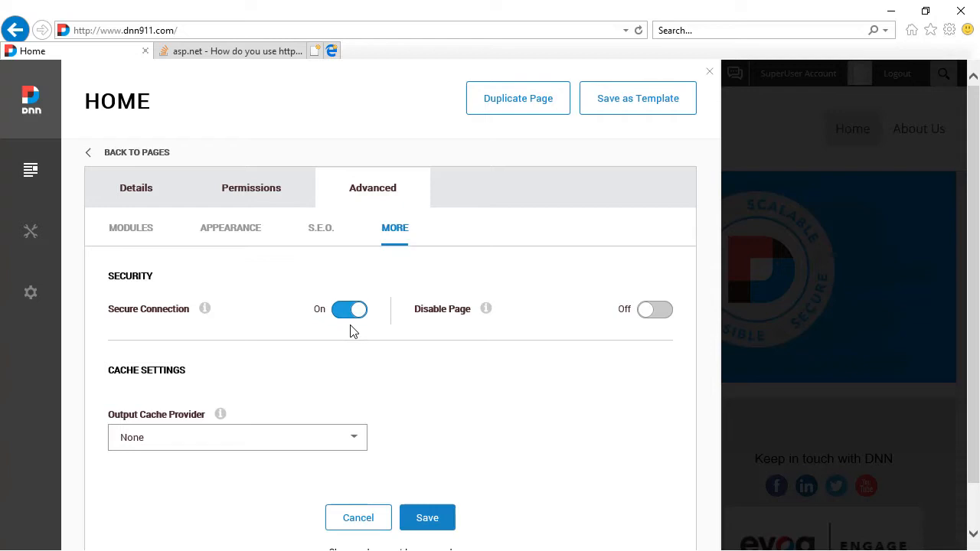
{"action": "mouse_move", "coordinate": [132, 320]}
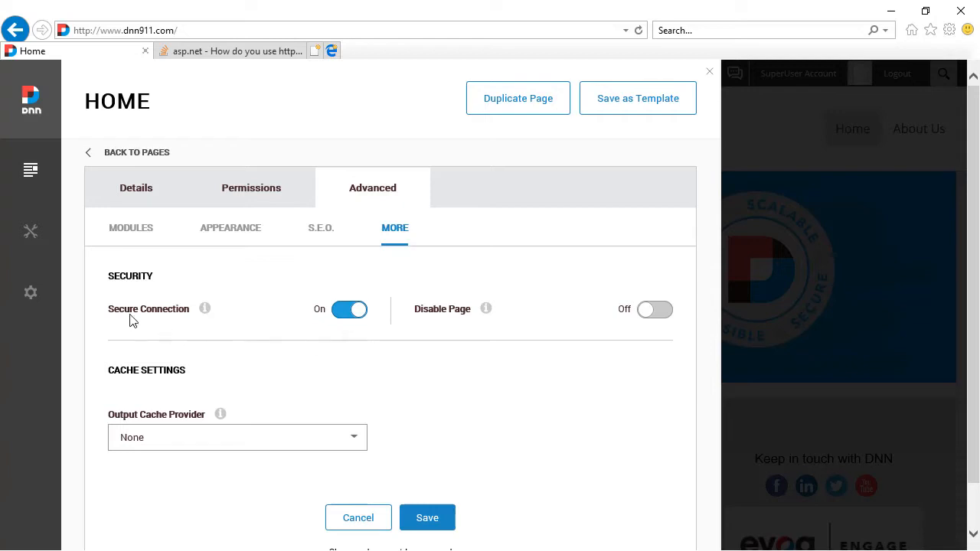
{"action": "mouse_move", "coordinate": [386, 444]}
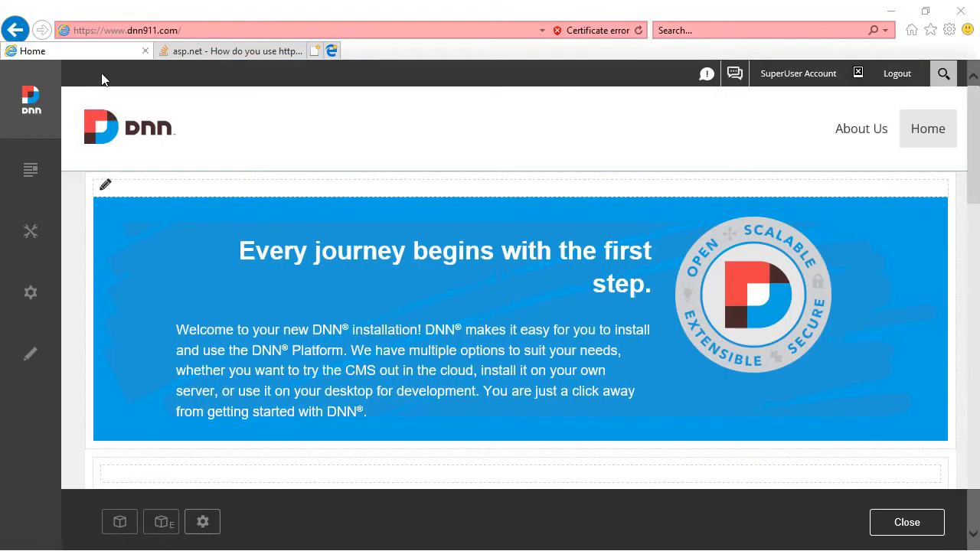
Step: Confirm Home uses https while the About Us address is still plain http
{"action": "left_click", "coordinate": [127, 30]}
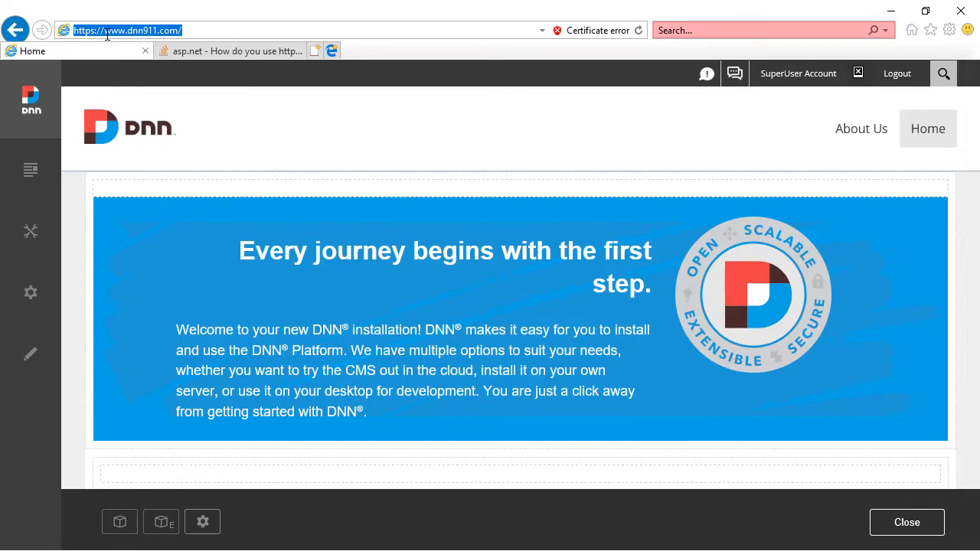
{"action": "left_click", "coordinate": [123, 30]}
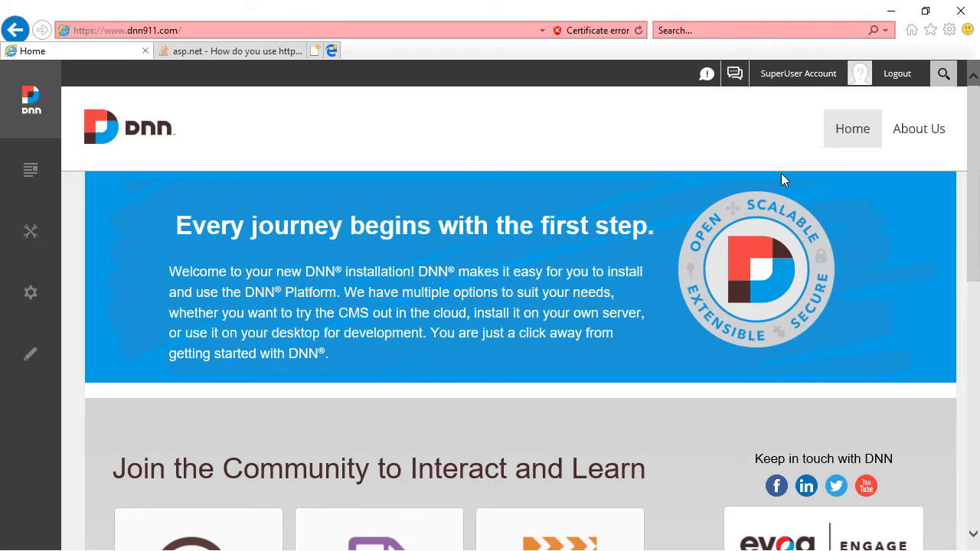
{"action": "mouse_move", "coordinate": [852, 128]}
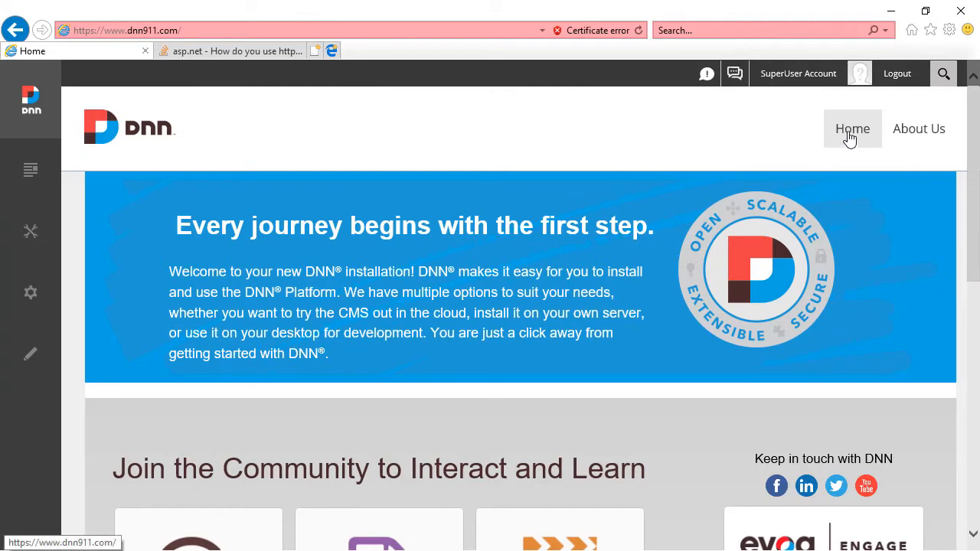
{"action": "left_click", "coordinate": [919, 128]}
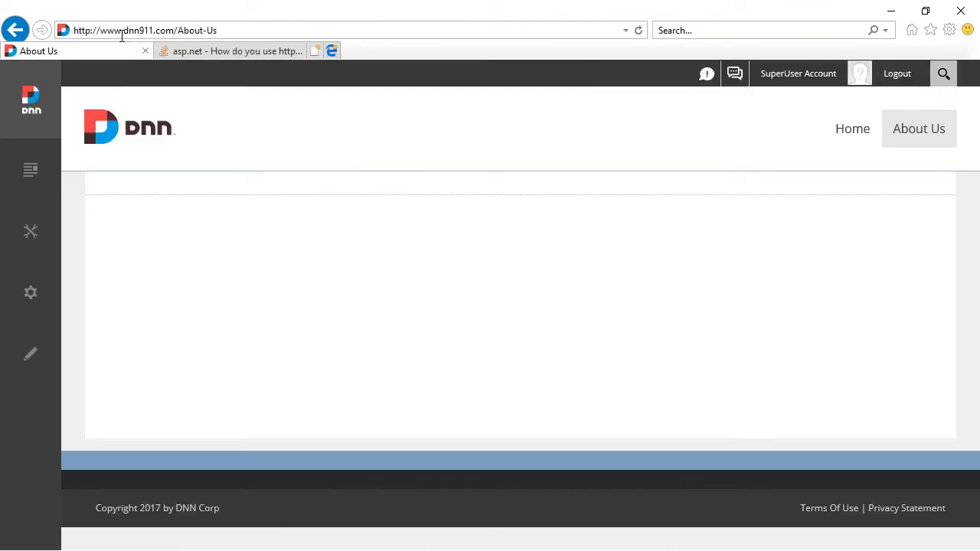
{"action": "mouse_move", "coordinate": [918, 129]}
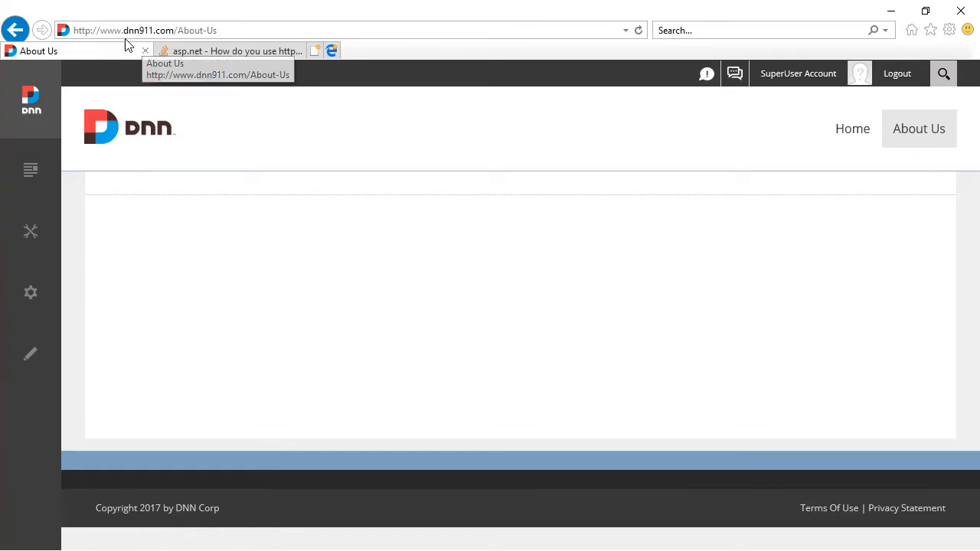
{"action": "mouse_move", "coordinate": [96, 40]}
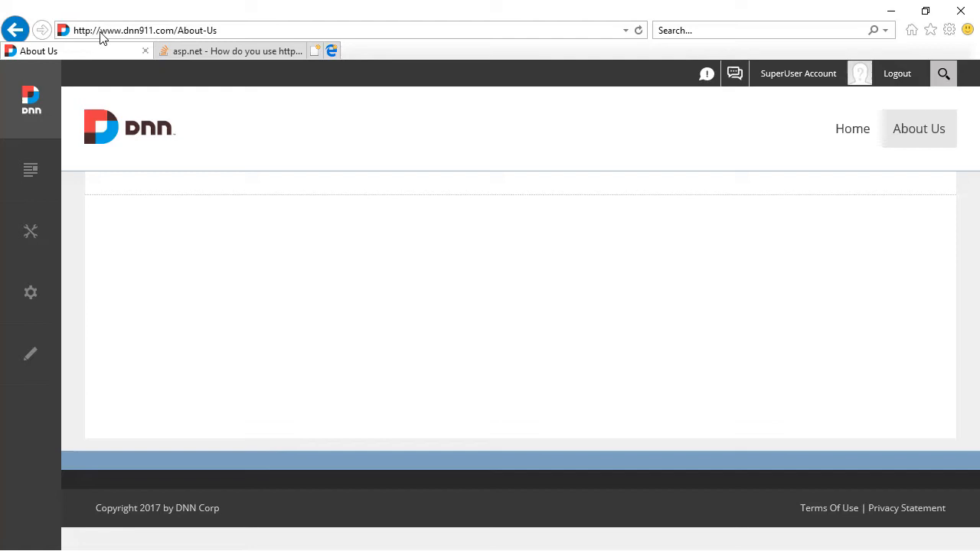
{"action": "left_click", "coordinate": [146, 30]}
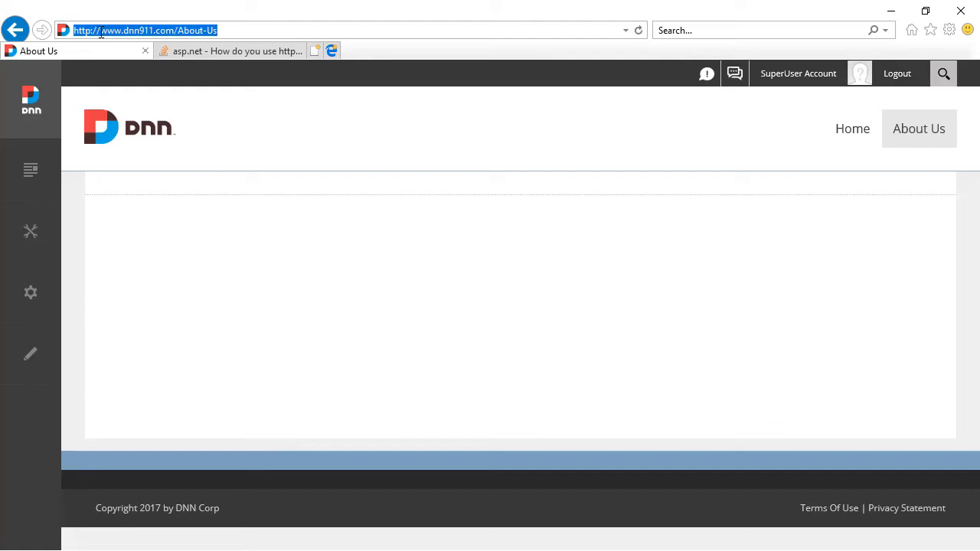
{"action": "mouse_move", "coordinate": [130, 51]}
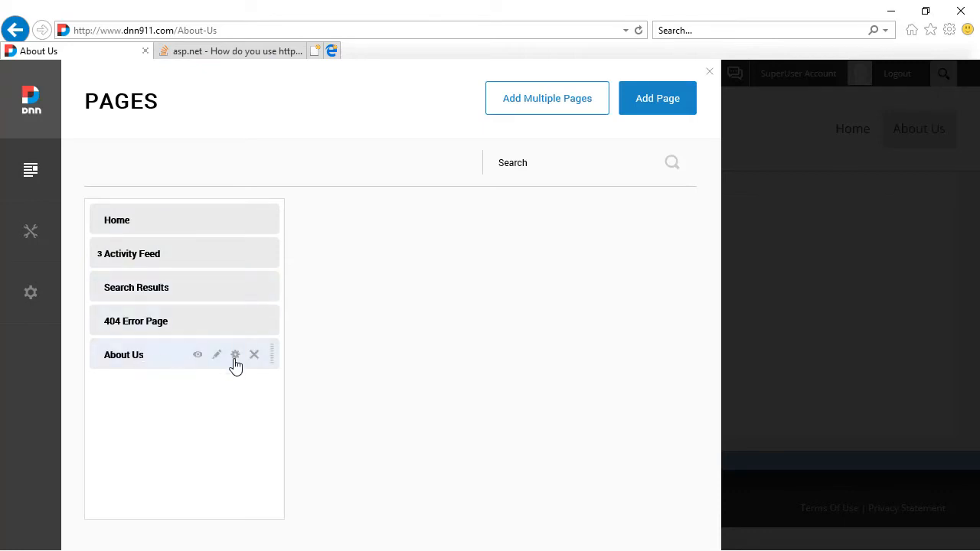
Step: Switch SSL Enforced on in the site's SSL Settings and save
{"action": "left_click", "coordinate": [235, 354]}
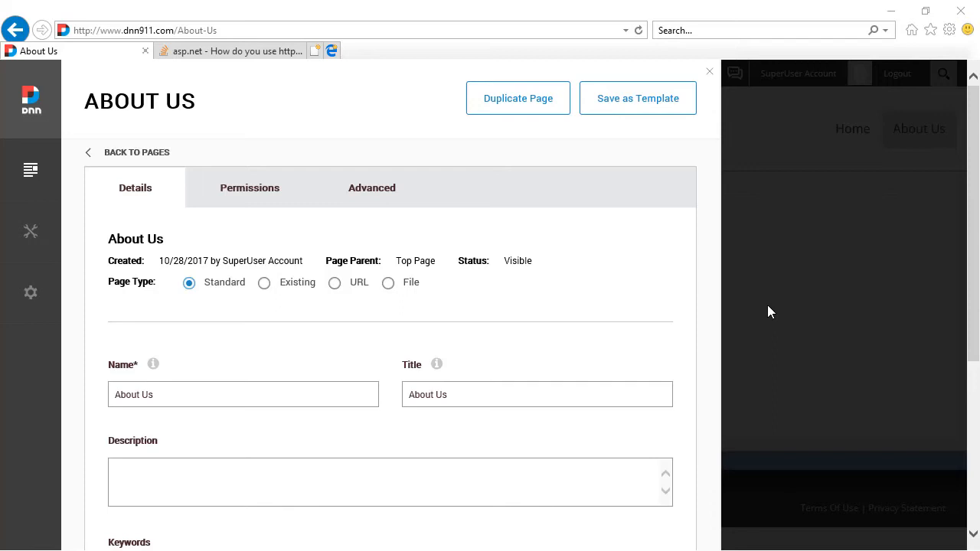
{"action": "left_click", "coordinate": [31, 291]}
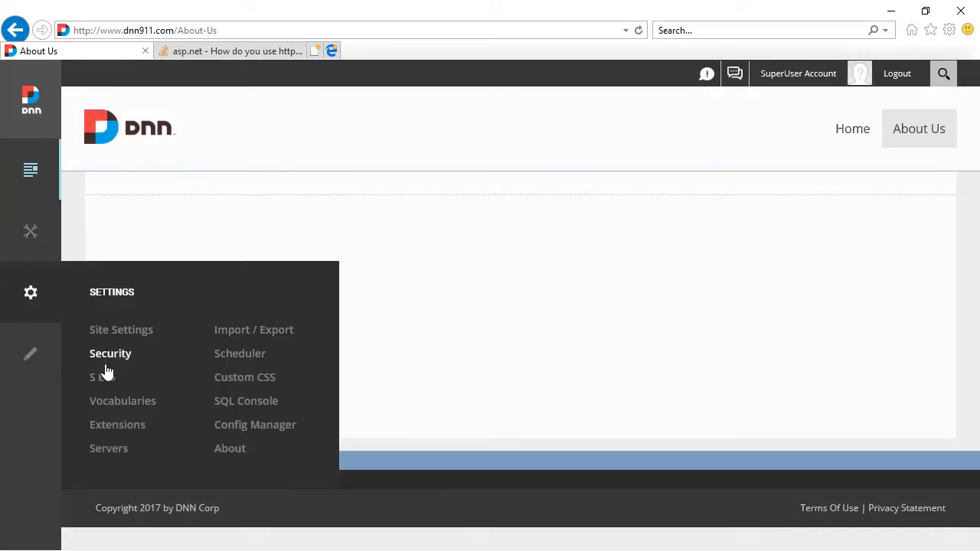
{"action": "mouse_move", "coordinate": [126, 374]}
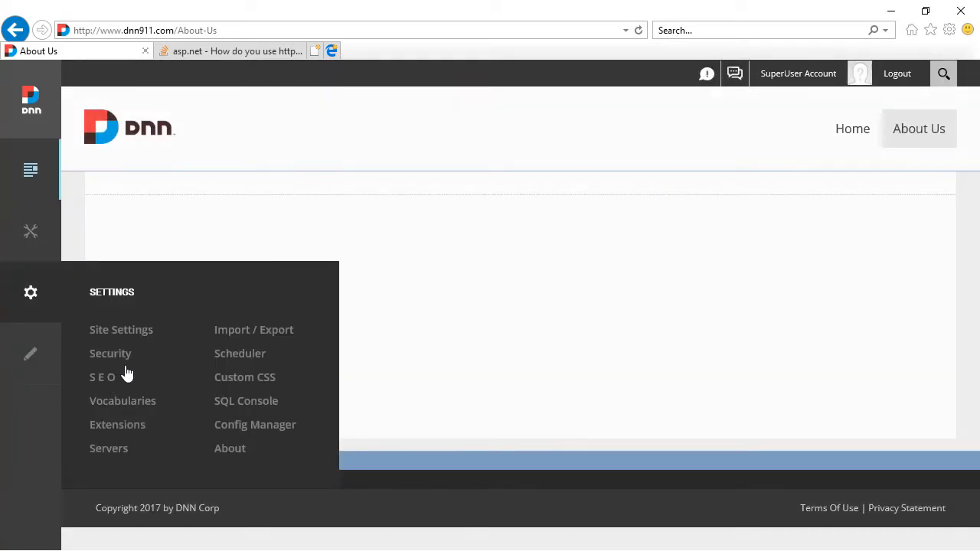
{"action": "left_click", "coordinate": [111, 353]}
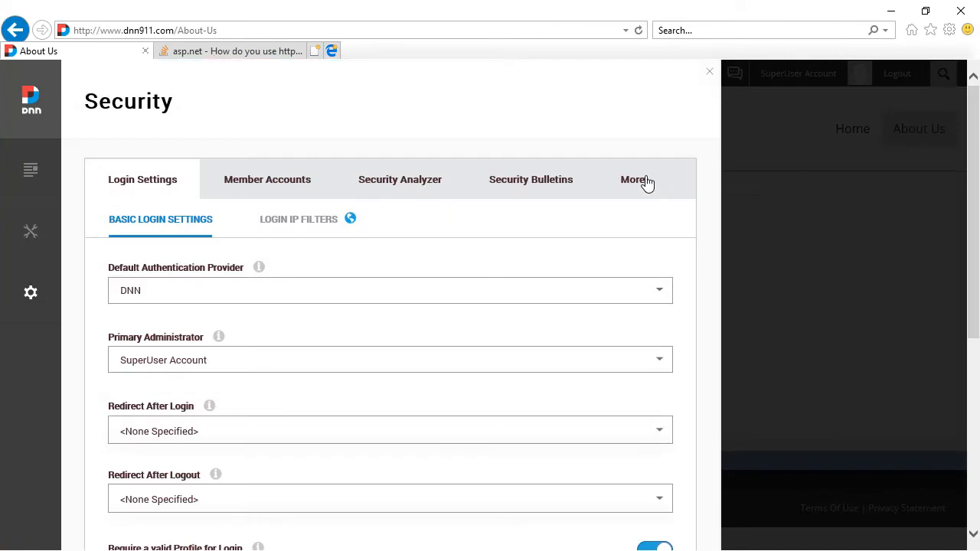
{"action": "left_click", "coordinate": [634, 179]}
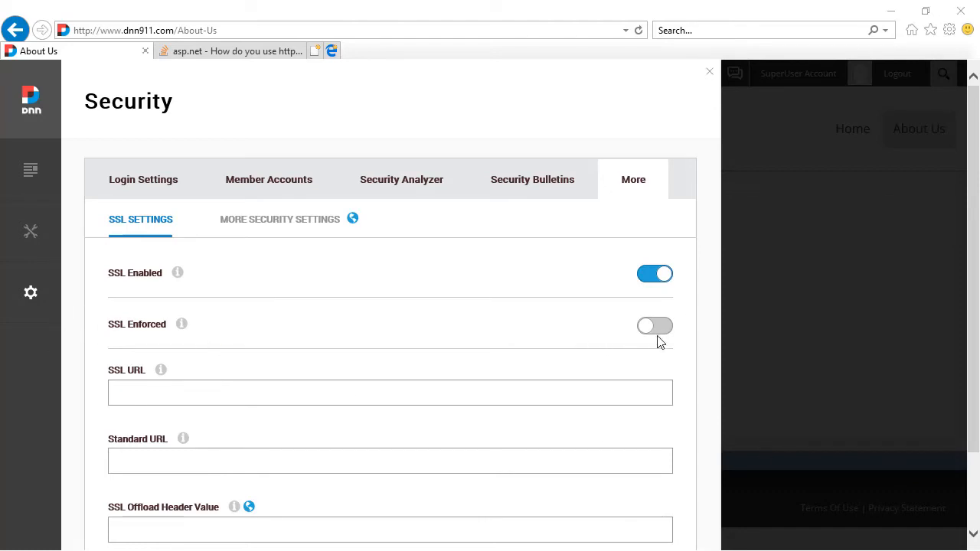
{"action": "left_click", "coordinate": [654, 325]}
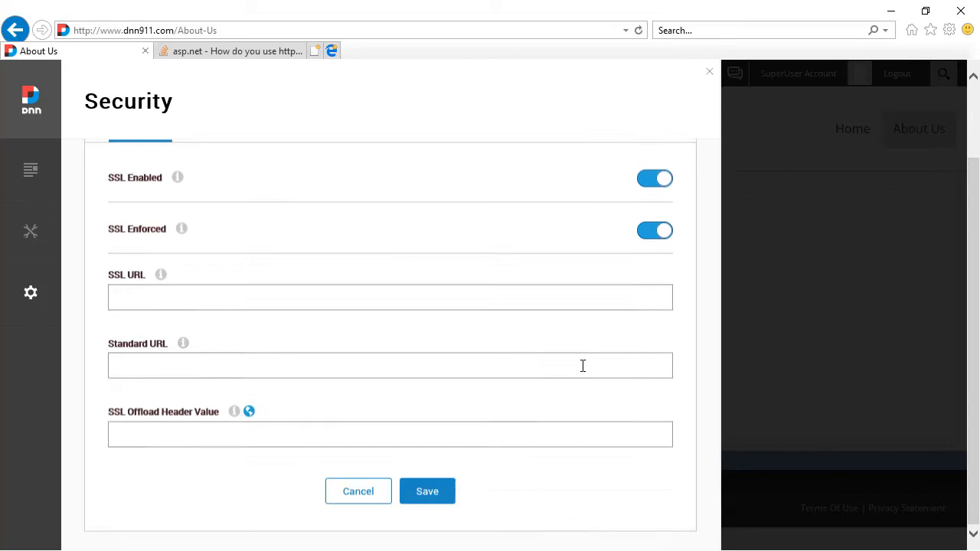
{"action": "left_click", "coordinate": [427, 491]}
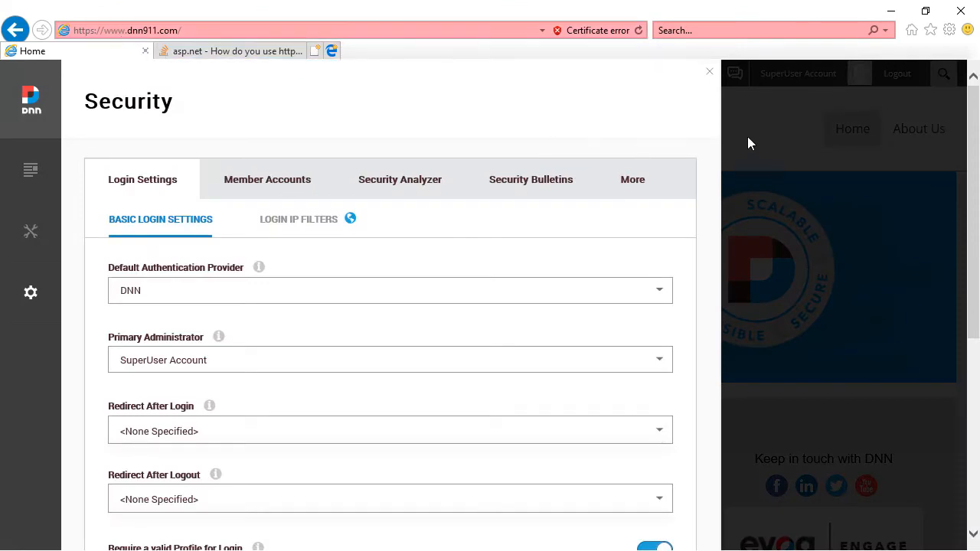
Step: Close the Security panel and open About Us, still served over http
{"action": "left_click", "coordinate": [708, 72]}
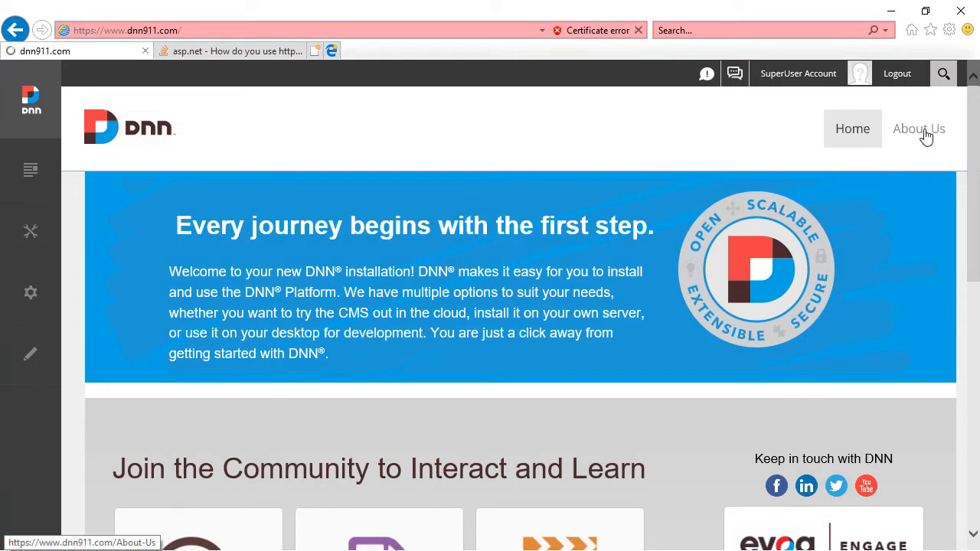
{"action": "left_click", "coordinate": [917, 129]}
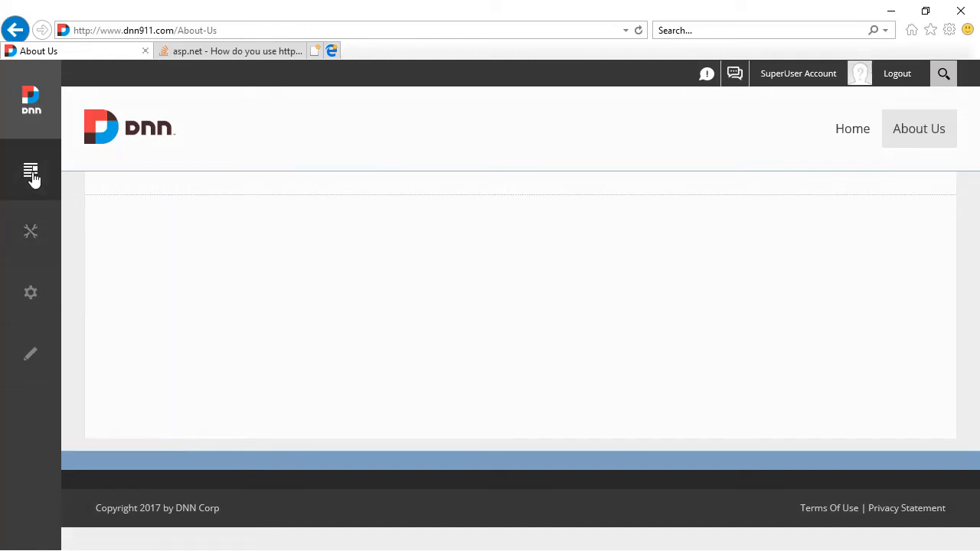
{"action": "left_click", "coordinate": [30, 170]}
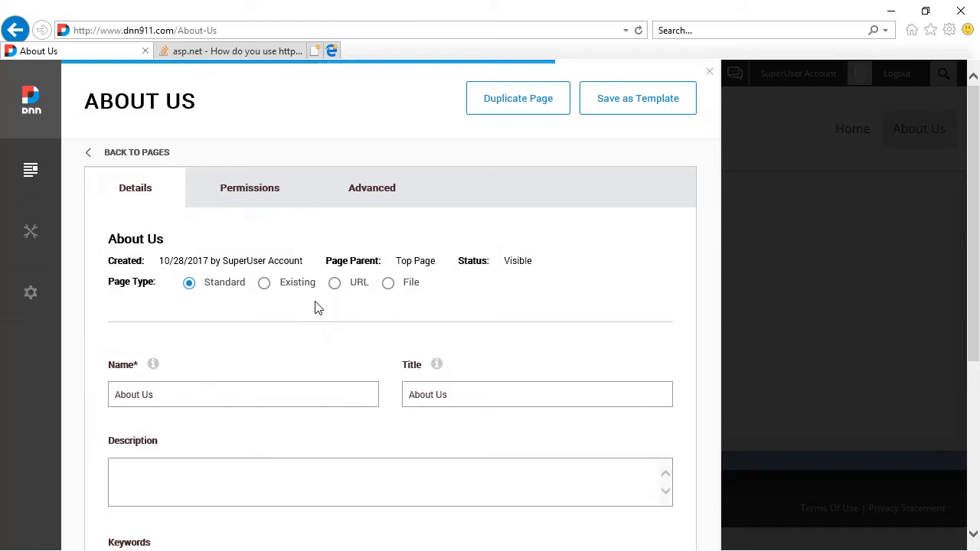
Step: Save About Us with Secure Connection on, then return to the Home page
{"action": "left_click", "coordinate": [372, 188]}
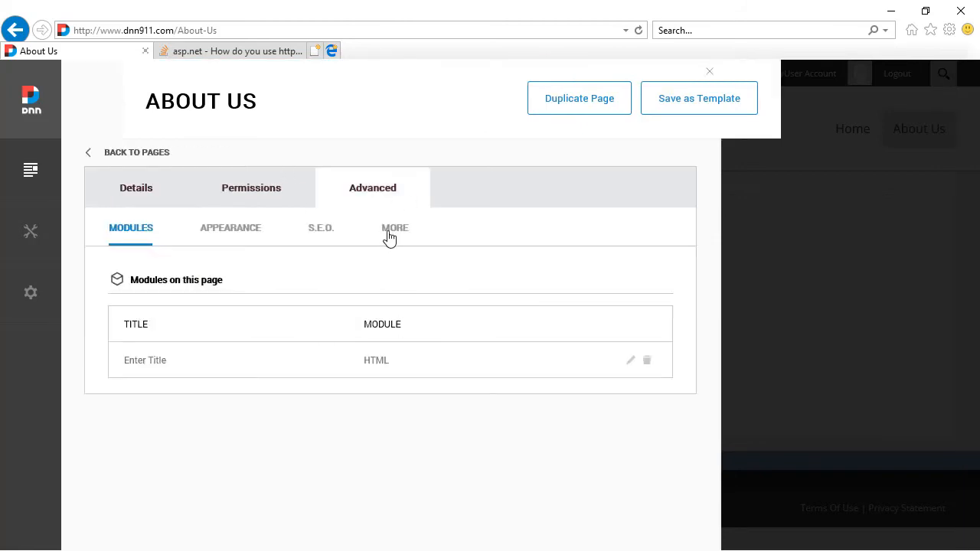
{"action": "left_click", "coordinate": [395, 227]}
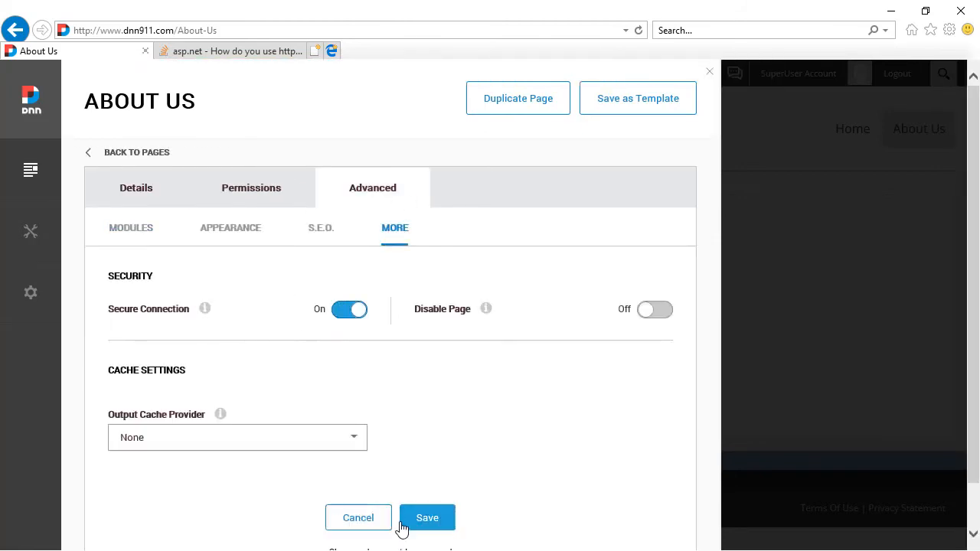
{"action": "left_click", "coordinate": [427, 517]}
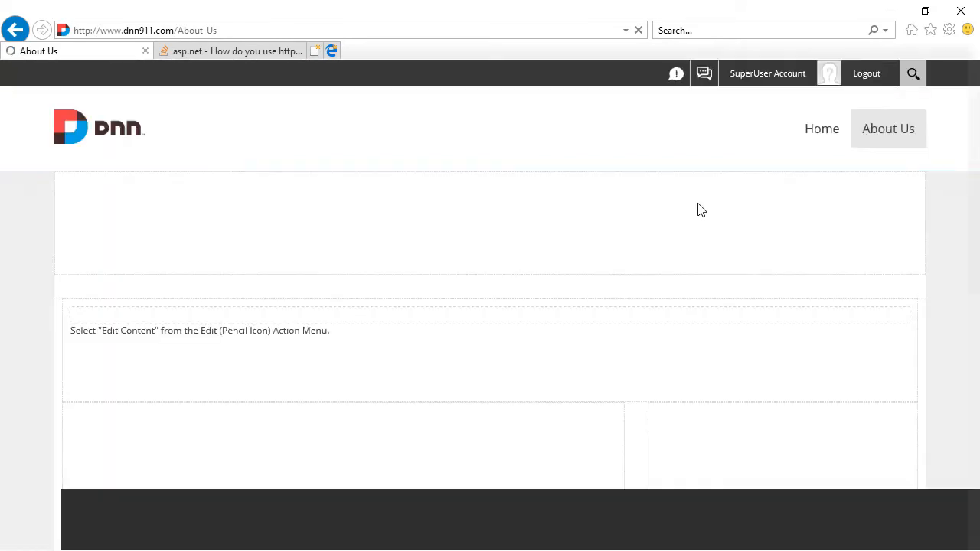
{"action": "left_click", "coordinate": [821, 129]}
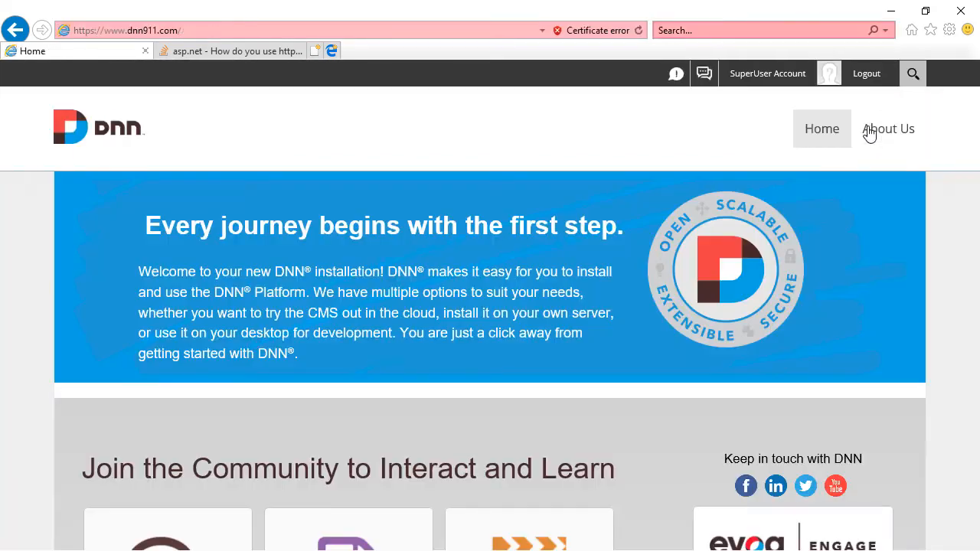
Step: Open About Us, now loading over https, and bring up the Settings menu
{"action": "left_click", "coordinate": [887, 128]}
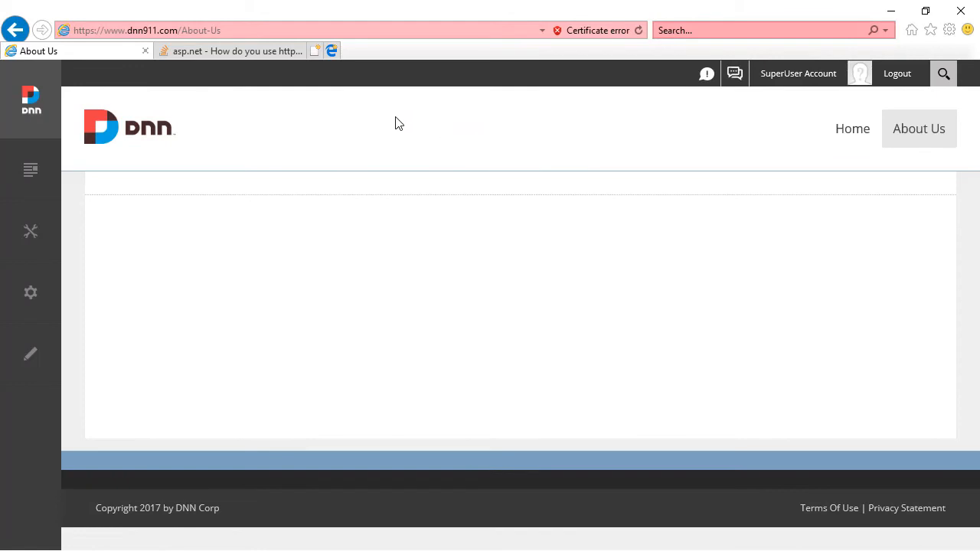
{"action": "mouse_move", "coordinate": [386, 109]}
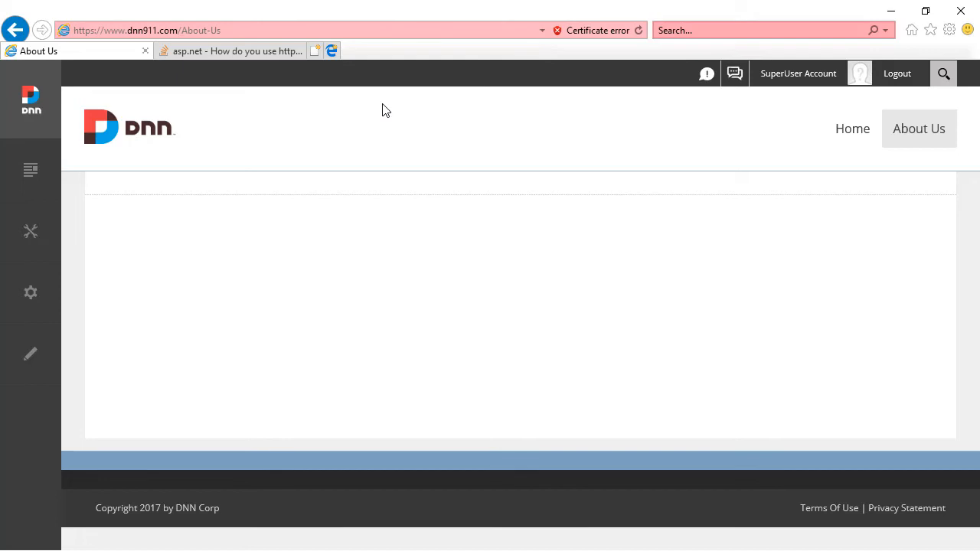
{"action": "mouse_move", "coordinate": [383, 124]}
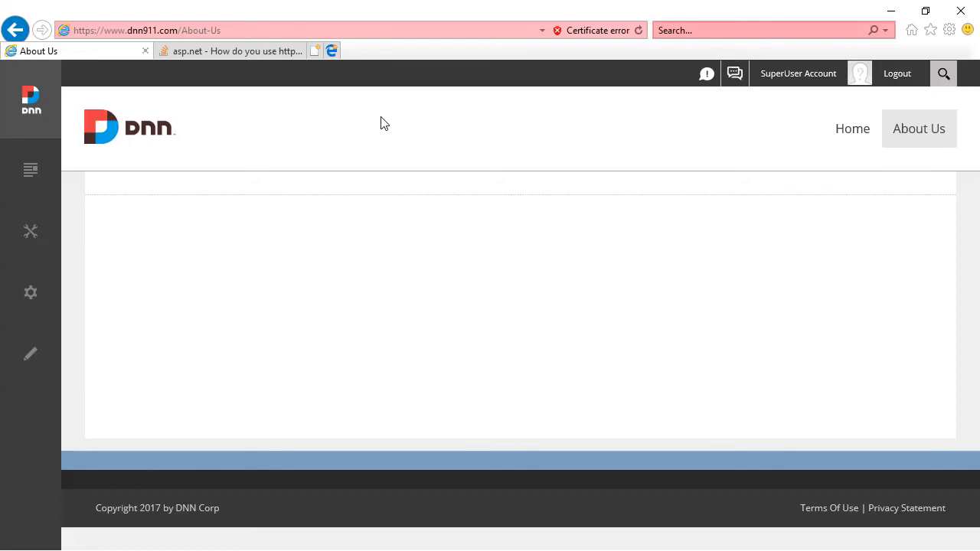
{"action": "left_click", "coordinate": [31, 293]}
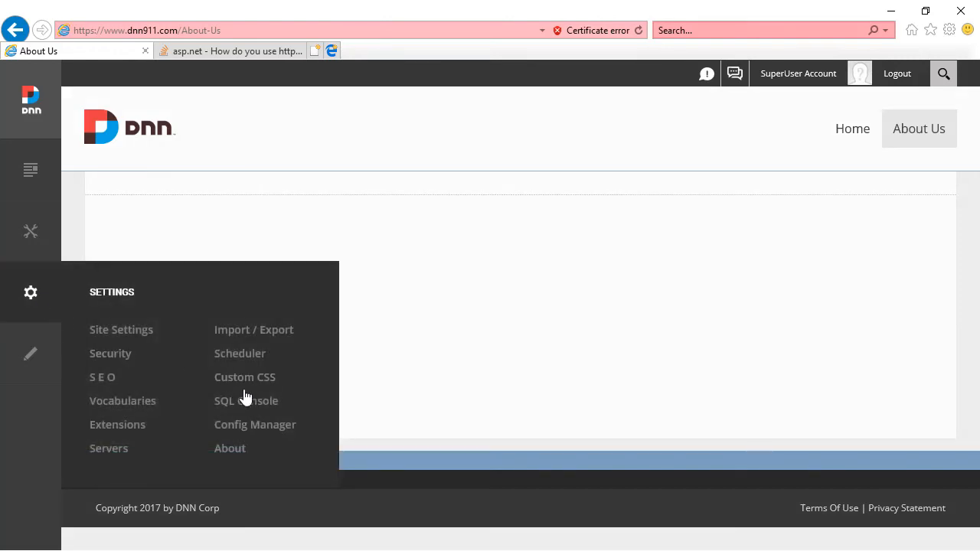
Step: Run UPDATE Tabs SET IsSecure = 1 in the SQL Console
{"action": "left_click", "coordinate": [223, 401]}
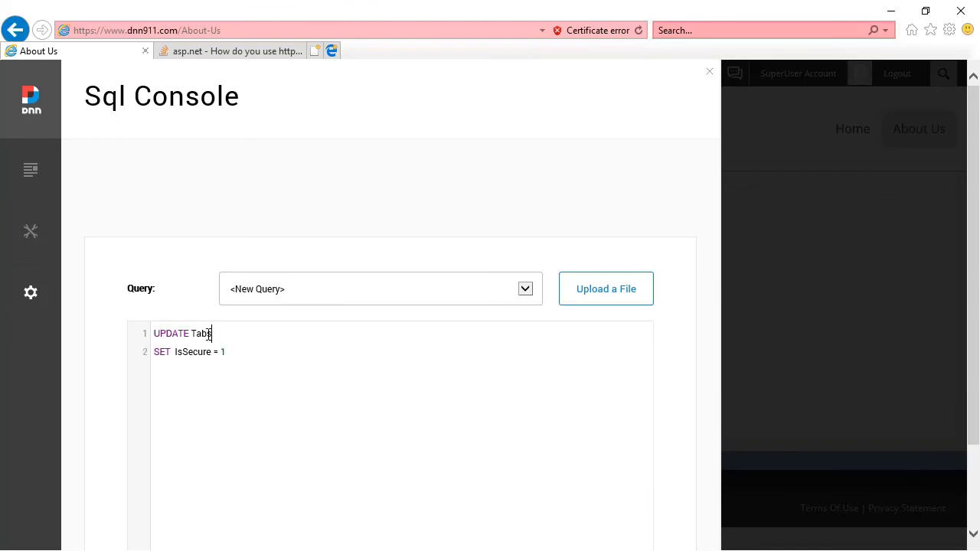
{"action": "type", "text": "s"}
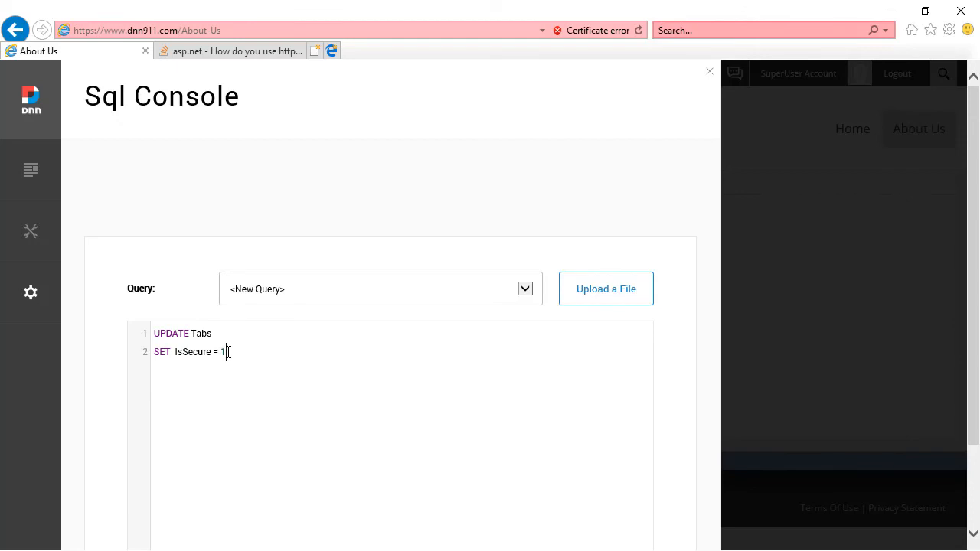
{"action": "left_click", "coordinate": [435, 472]}
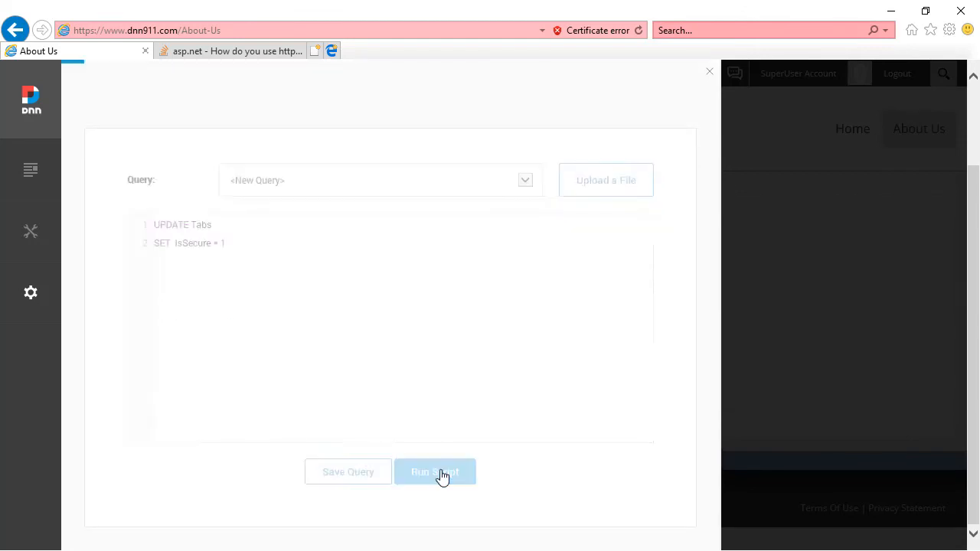
{"action": "left_click", "coordinate": [434, 471]}
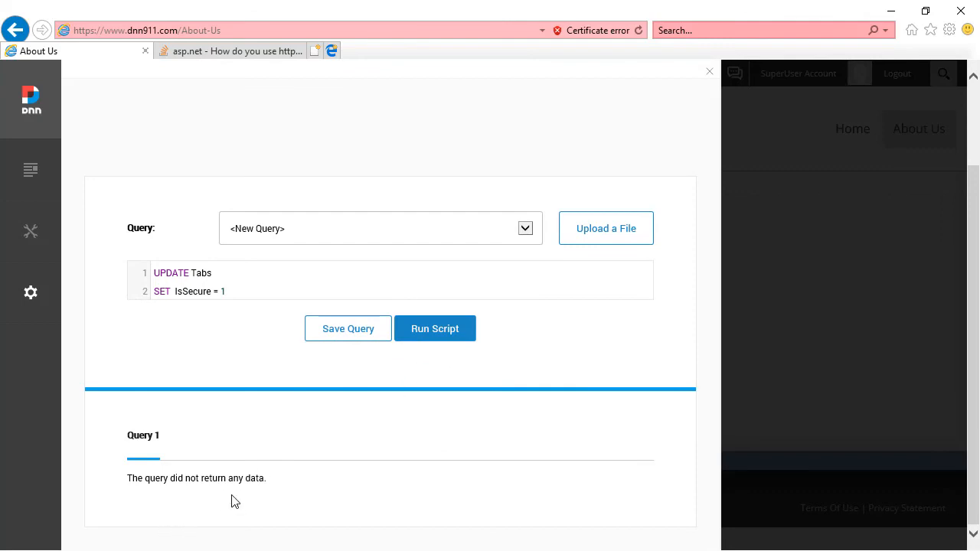
{"action": "mouse_move", "coordinate": [238, 476]}
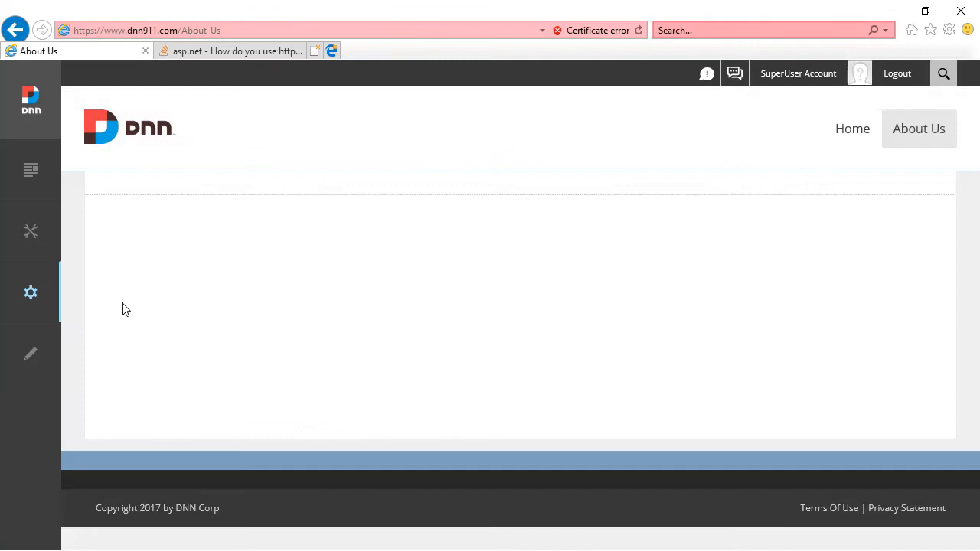
{"action": "left_click", "coordinate": [30, 292]}
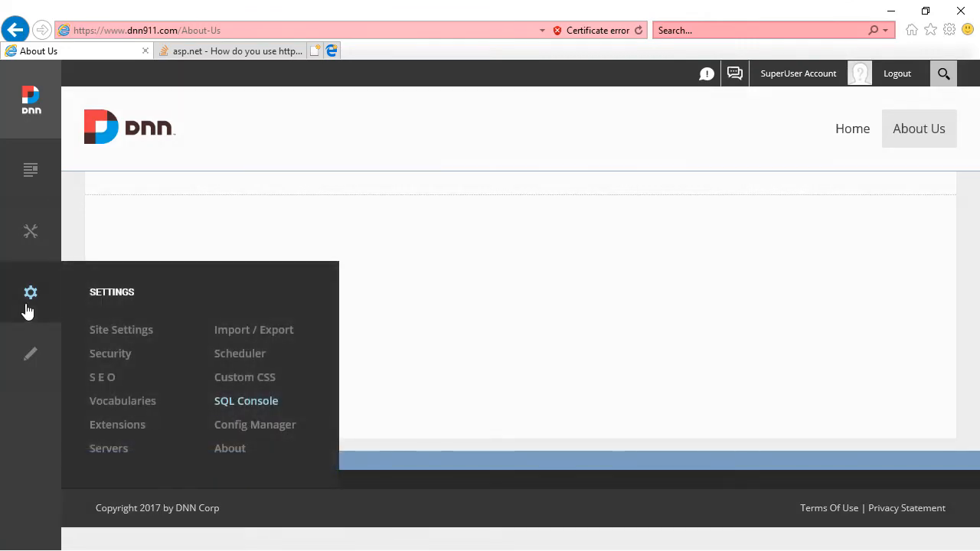
{"action": "mouse_move", "coordinate": [117, 424]}
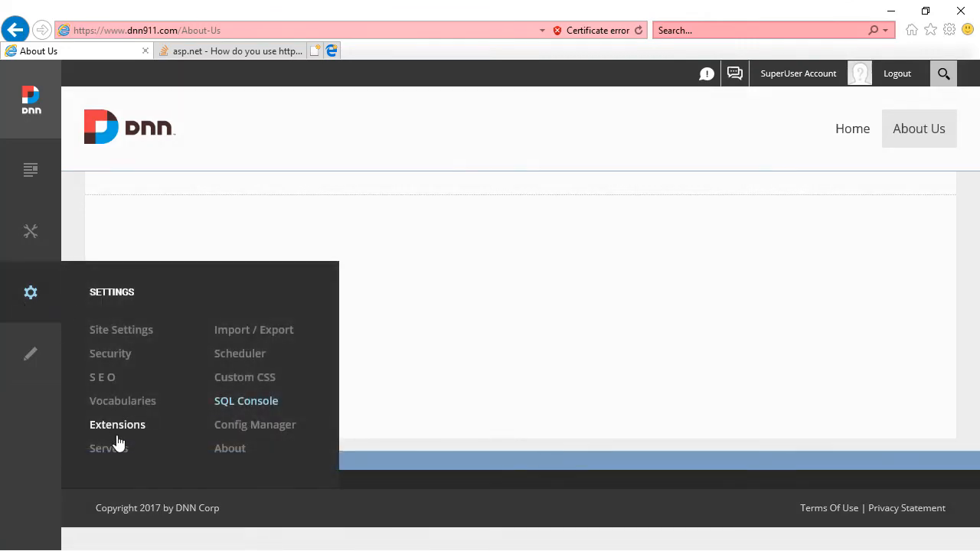
{"action": "left_click", "coordinate": [102, 448]}
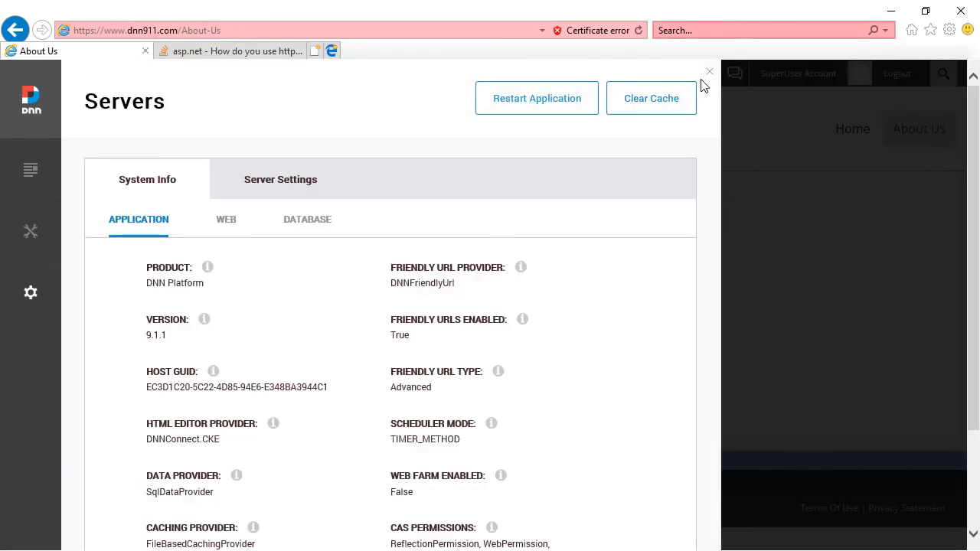
{"action": "left_click", "coordinate": [709, 71]}
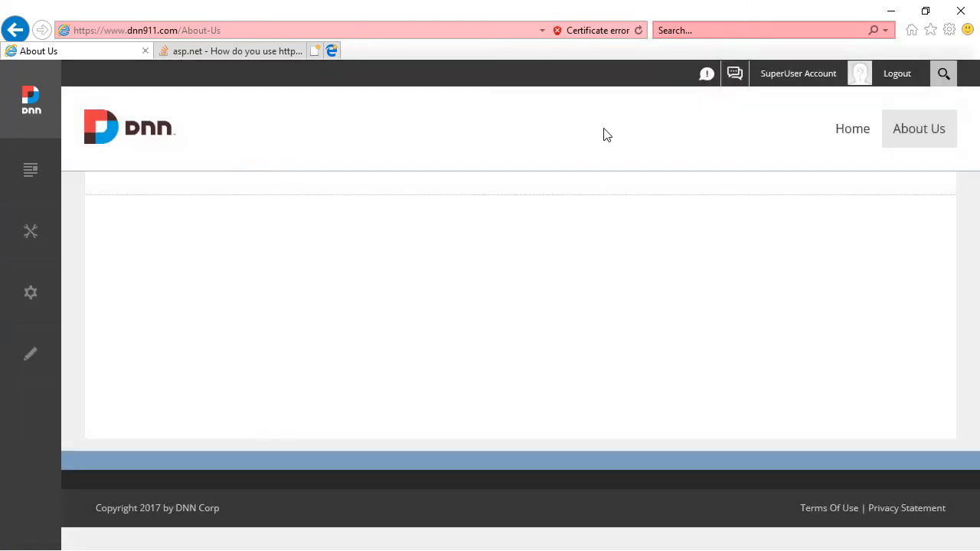
{"action": "mouse_move", "coordinate": [507, 169]}
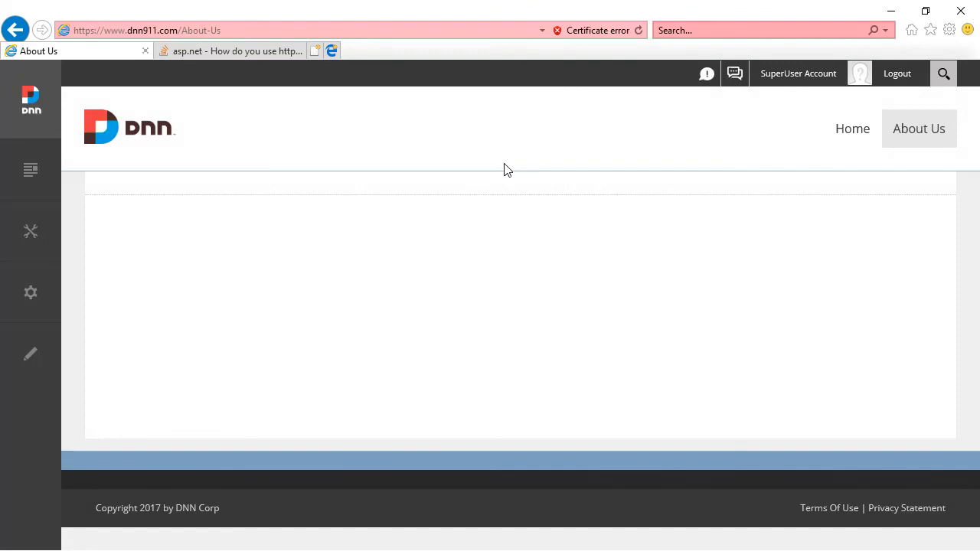
{"action": "mouse_move", "coordinate": [816, 138]}
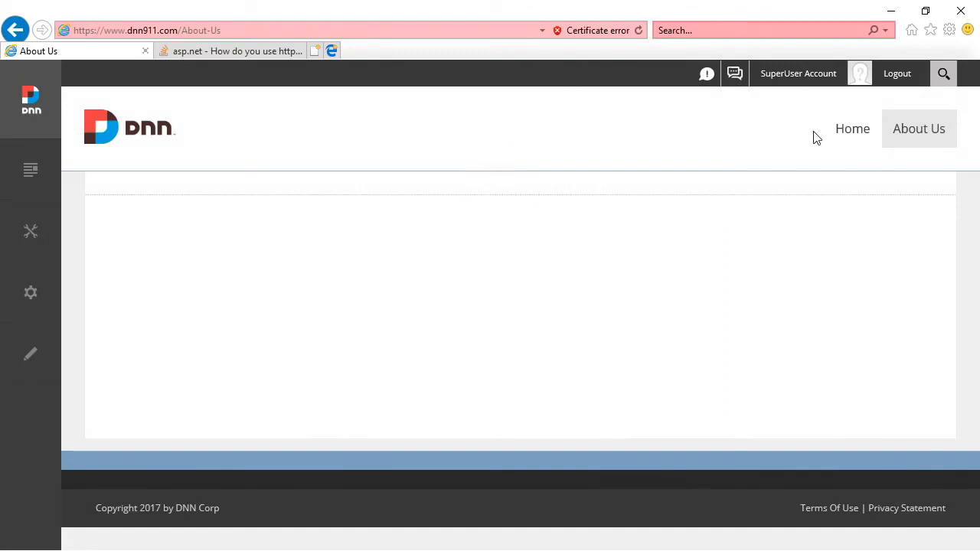
{"action": "mouse_move", "coordinate": [852, 128]}
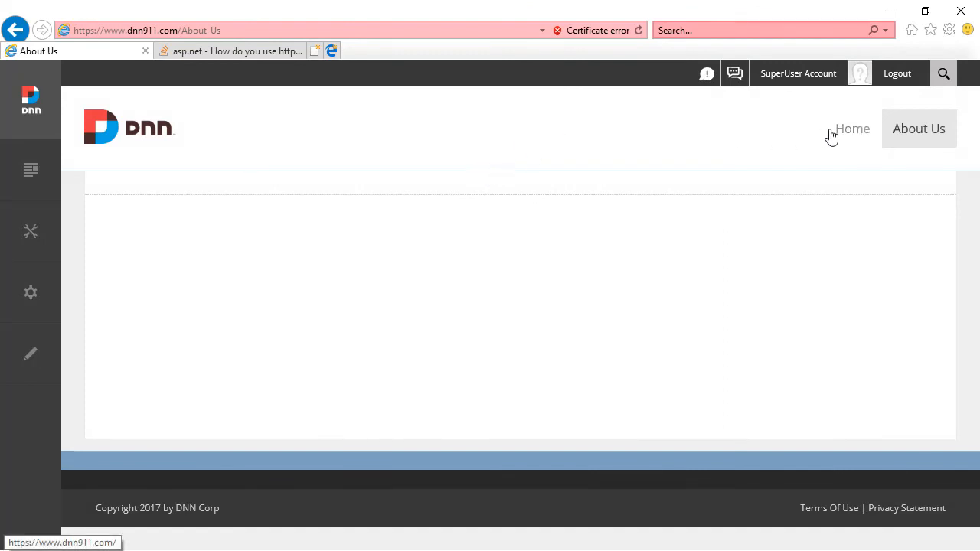
Step: Go back to the DNN site's Home page
{"action": "left_click", "coordinate": [852, 128]}
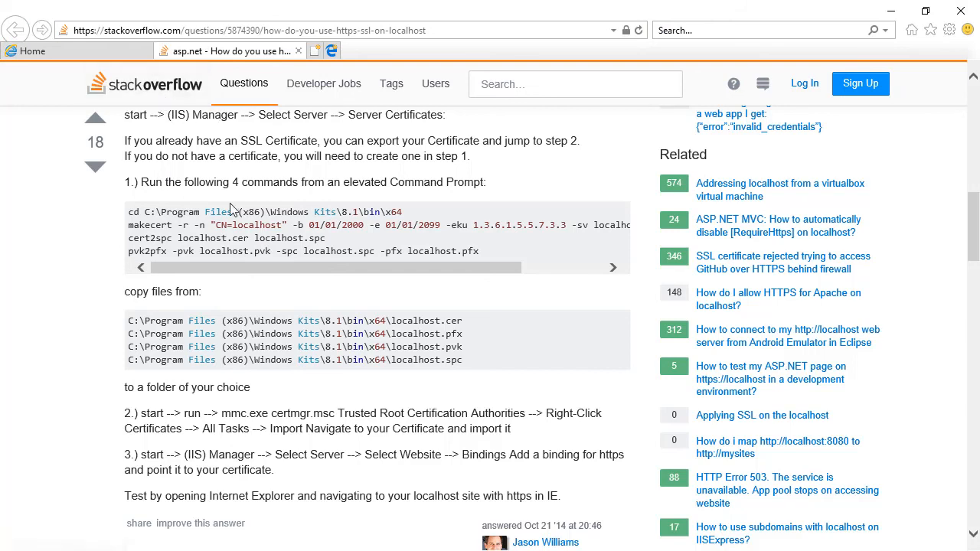
{"action": "mouse_move", "coordinate": [360, 294]}
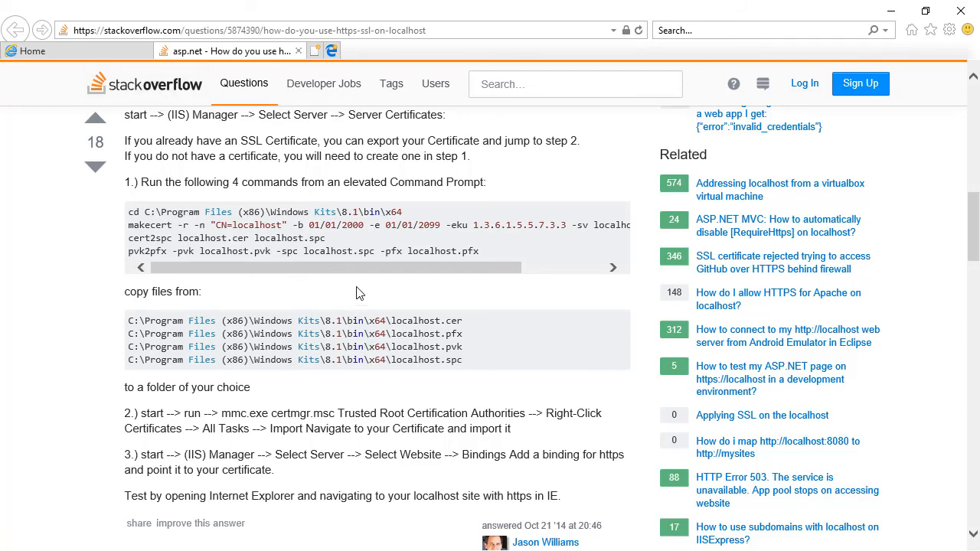